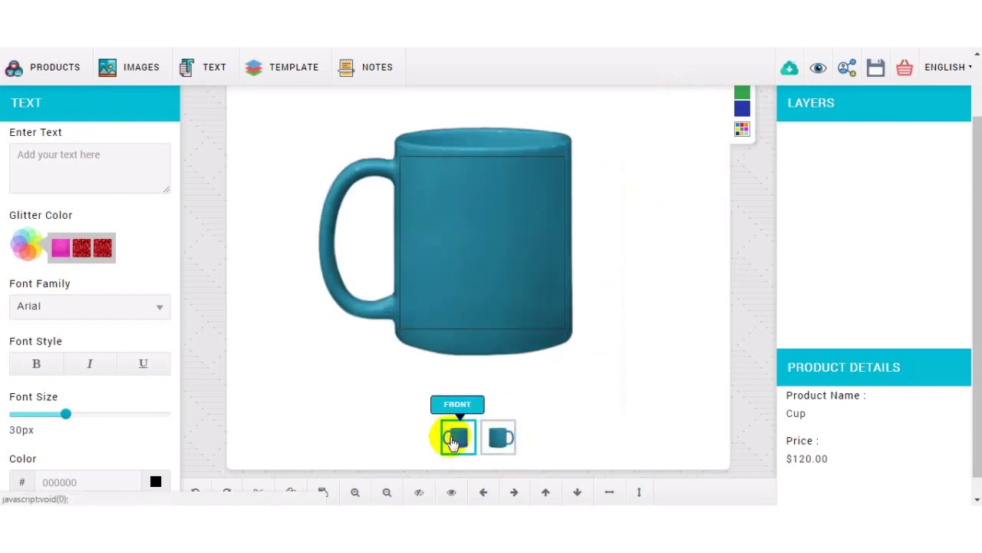
Show the mug's front, make it dark blue and enter the text 'iDesigniBuy'
left_click(743, 157)
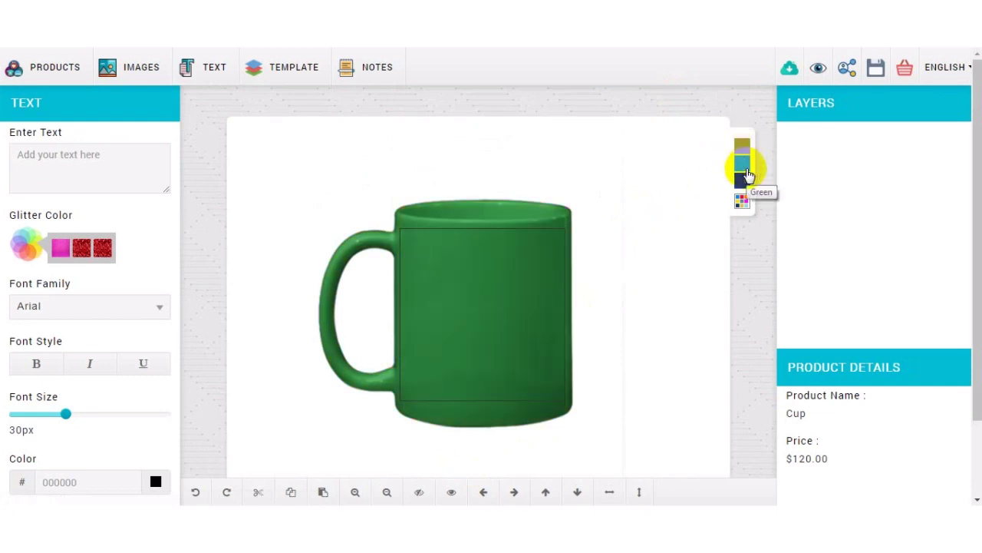
left_click(739, 180)
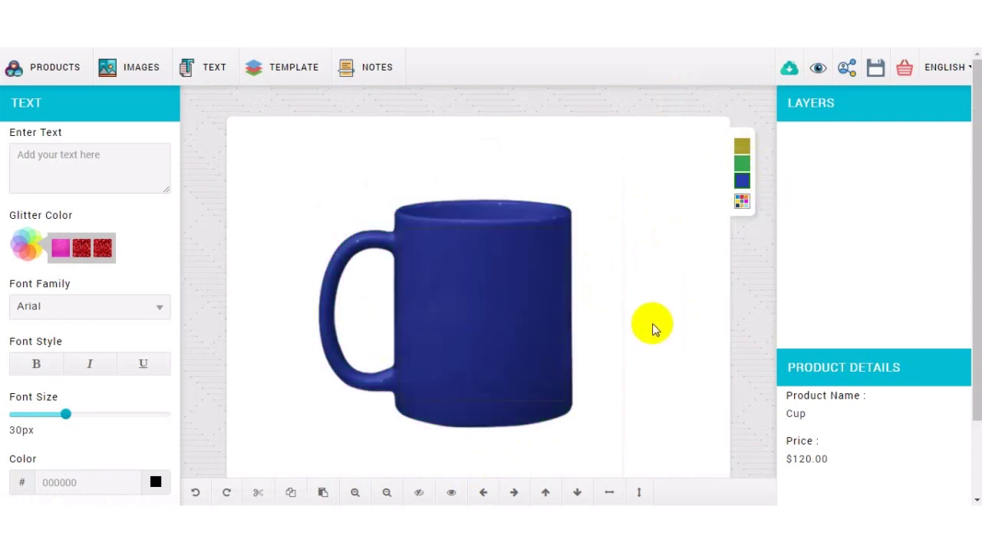
type("iDesigniBuy")
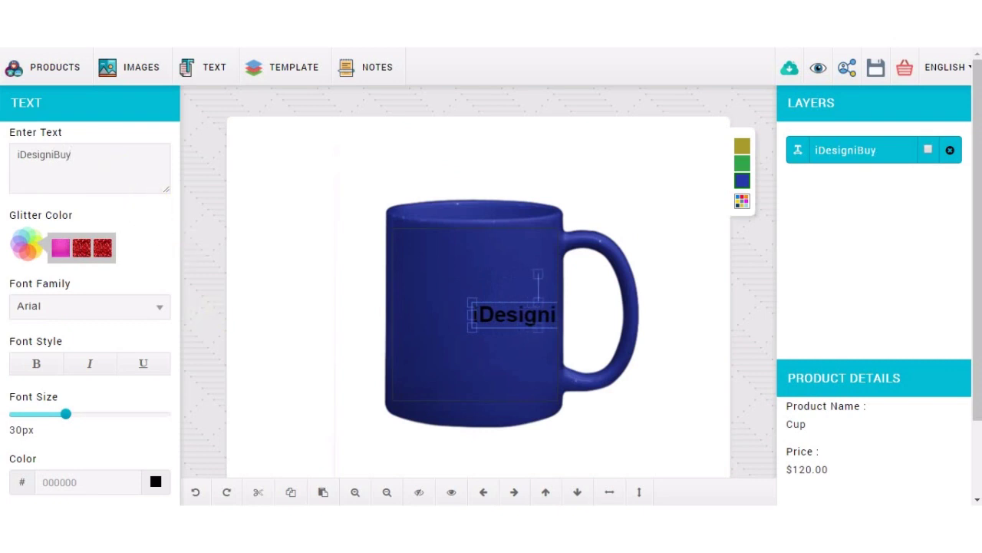
Place the 'iDesigniBuy' text layer on the blue mug
left_click(482, 491)
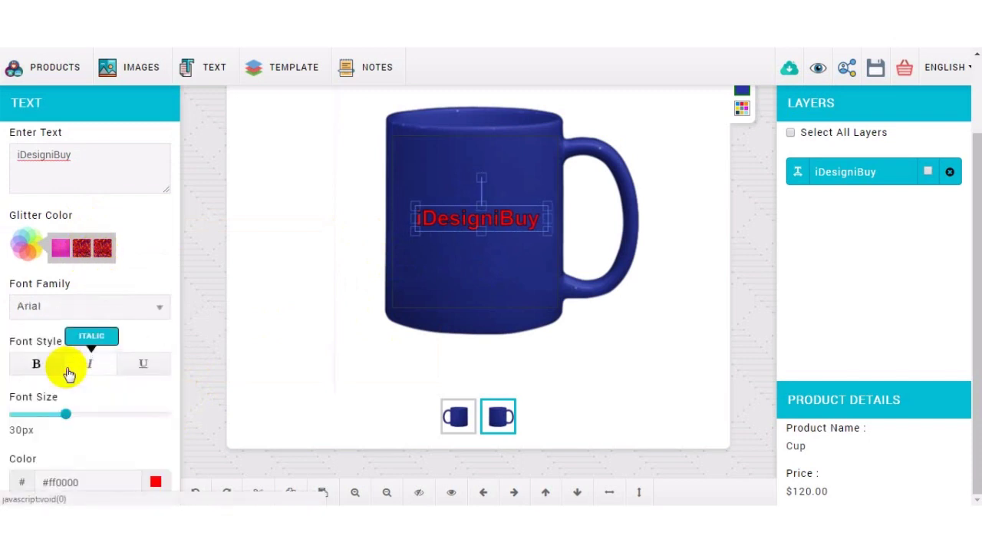
Enlarge the red iDesigniBuy text to 45 px with the Font Size slider
left_click_drag(64, 414, 104, 258)
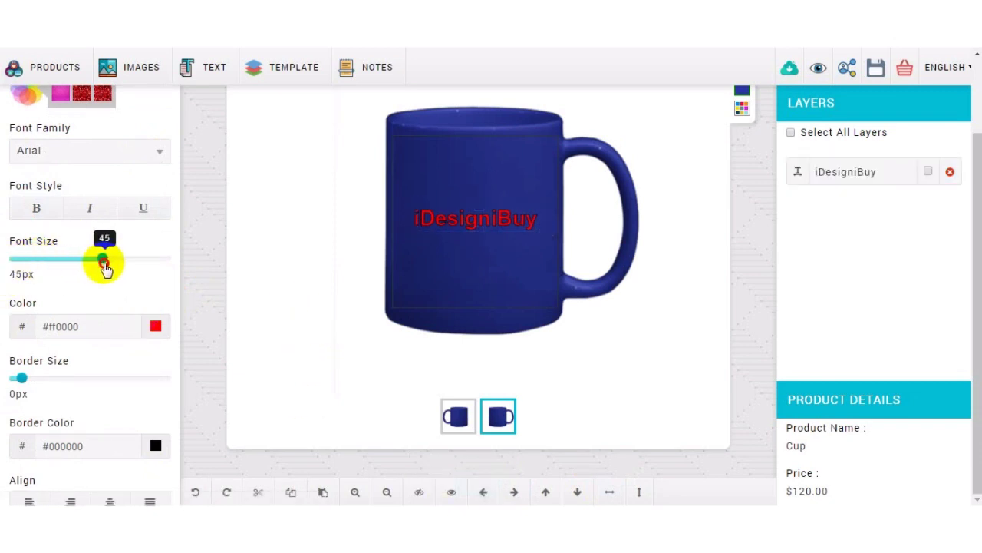
left_click_drag(104, 257, 80, 415)
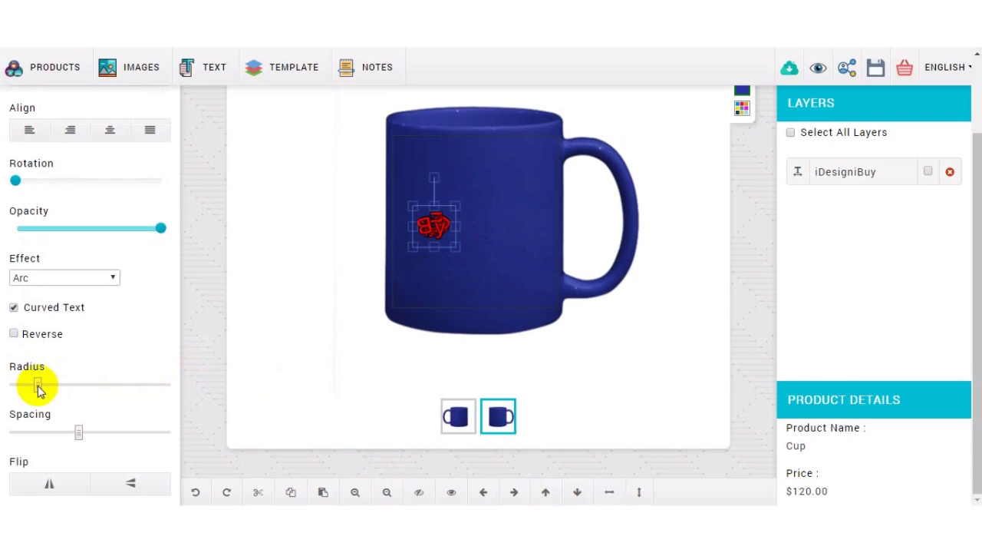
Widen the Arc radius of the curved iDesigniBuy text
left_click_drag(36, 383, 157, 384)
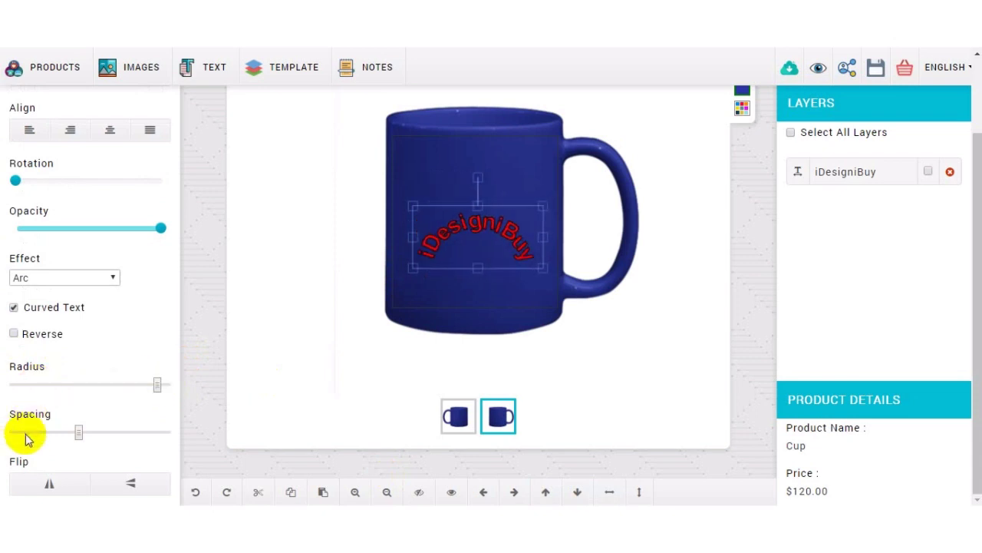
left_click(38, 497)
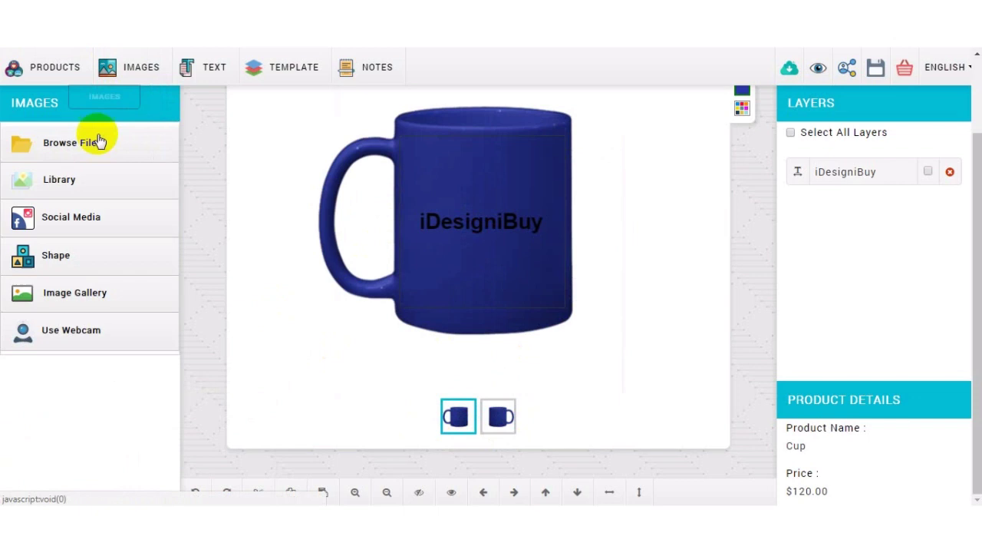
Add the black rearing horse clipart from the library and nudge it below the text
left_click(58, 178)
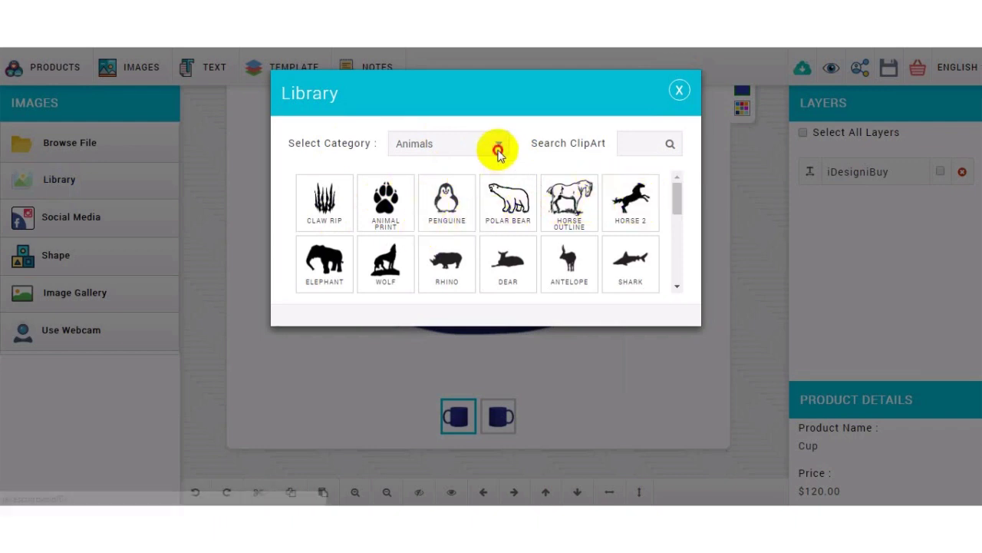
left_click(448, 144)
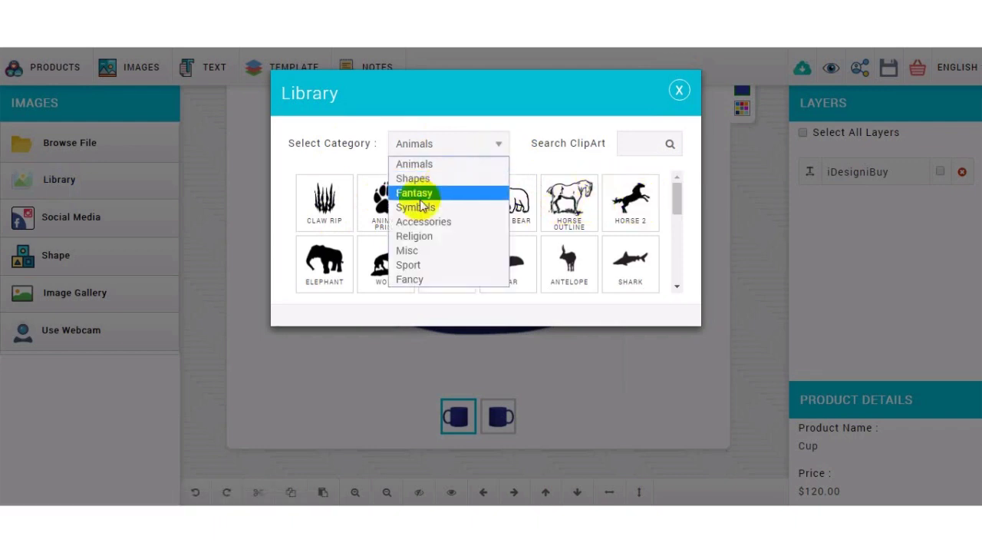
mouse_move(432, 221)
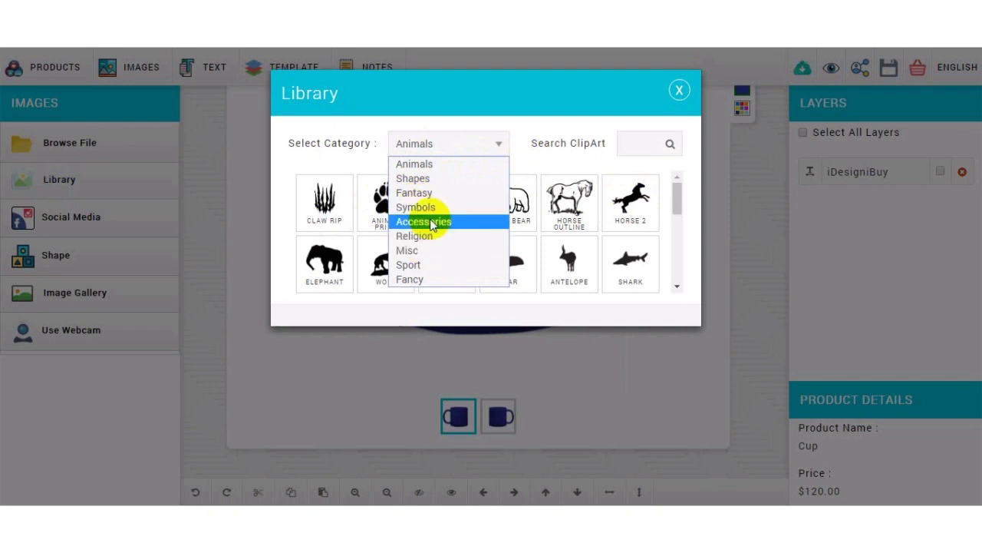
mouse_move(419, 250)
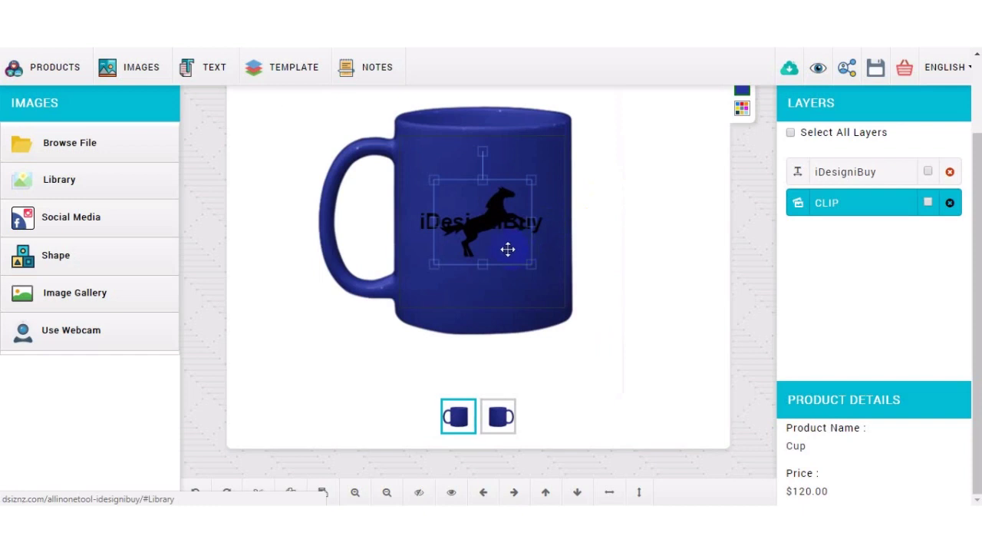
mouse_move(547, 492)
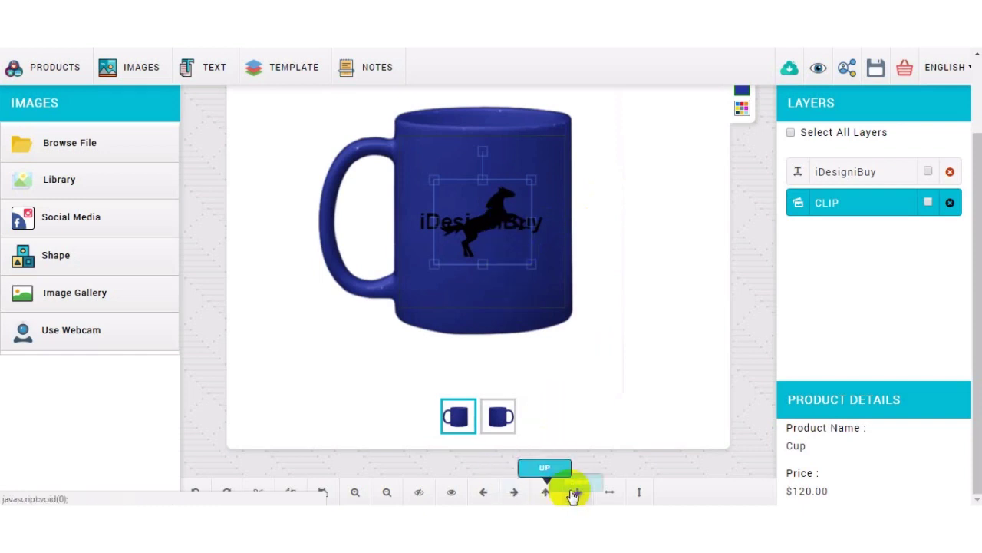
left_click(572, 491)
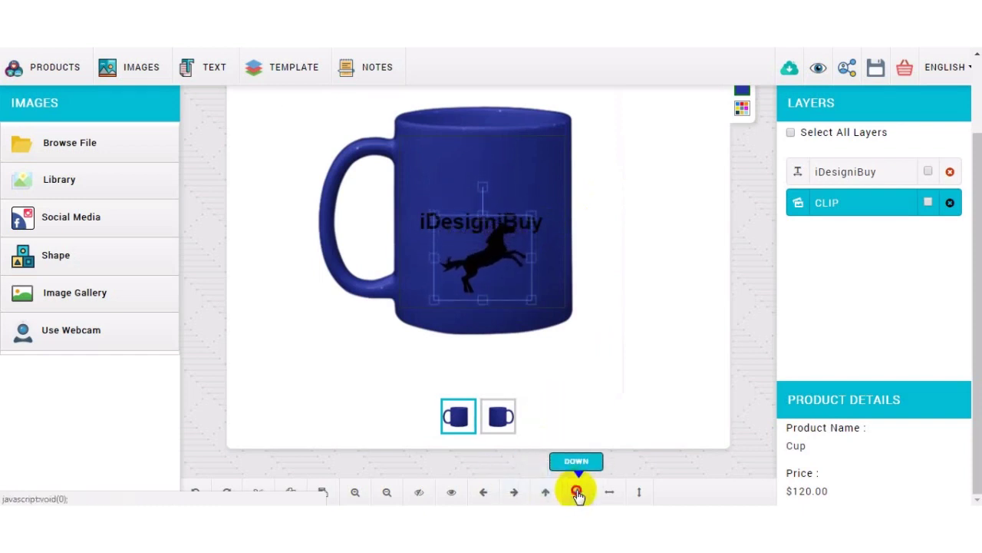
left_click(575, 491)
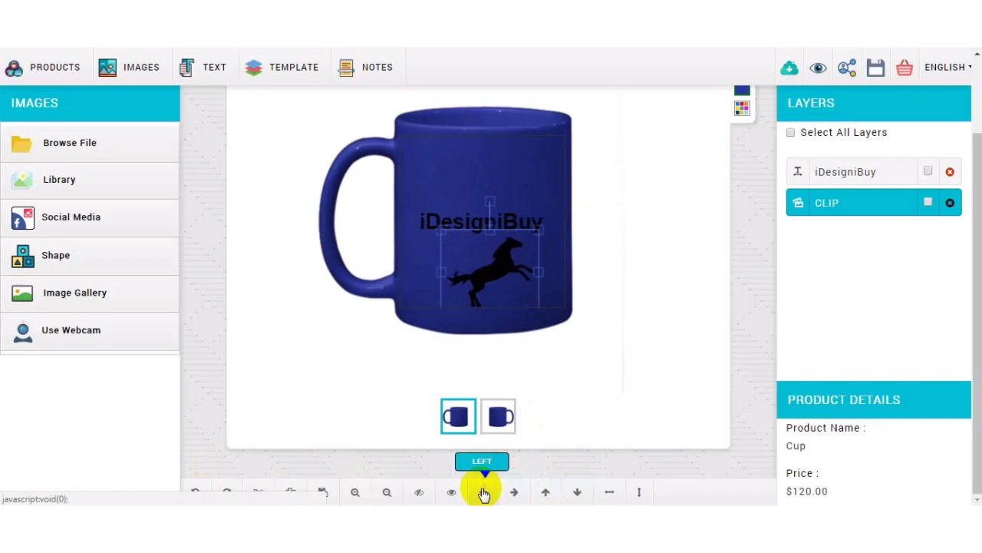
left_click(547, 491)
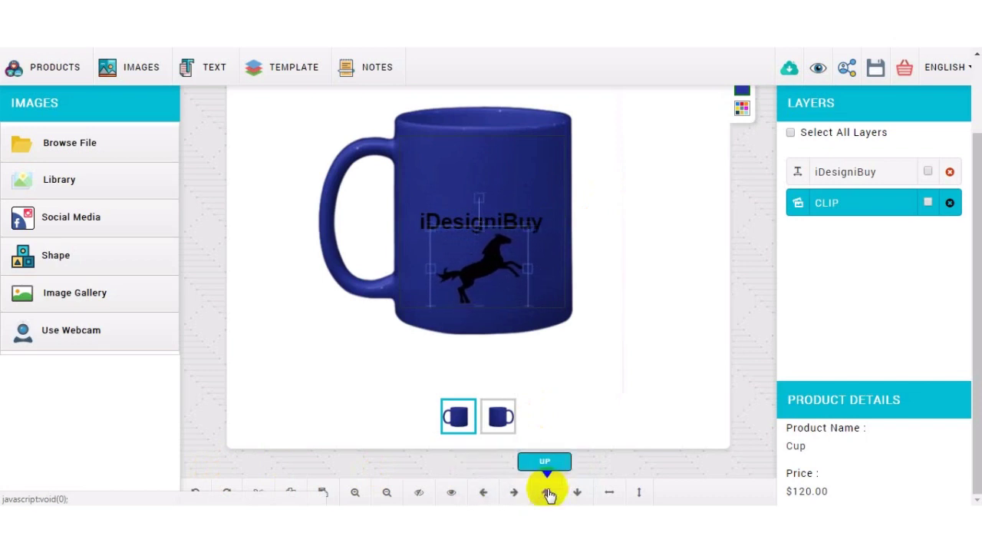
left_click(545, 491)
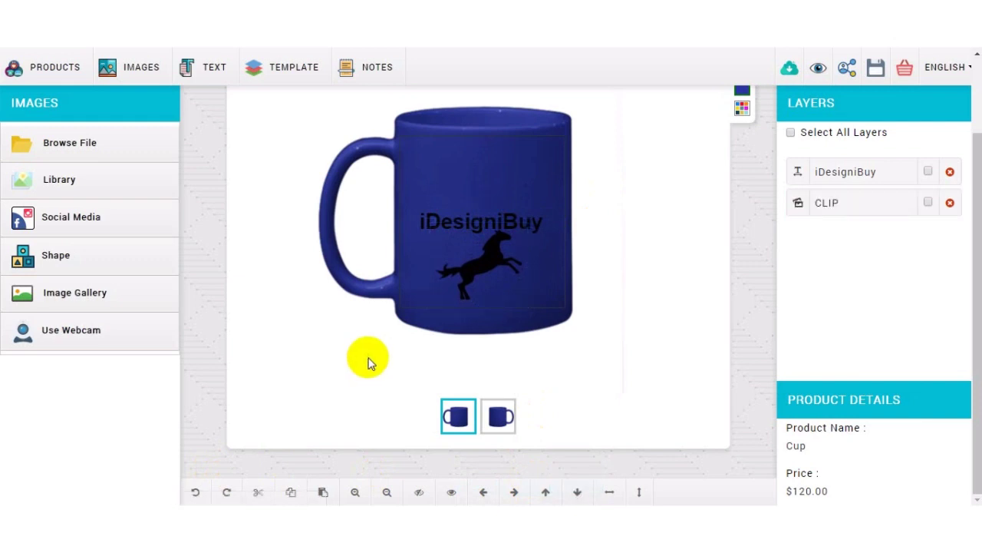
mouse_move(368, 360)
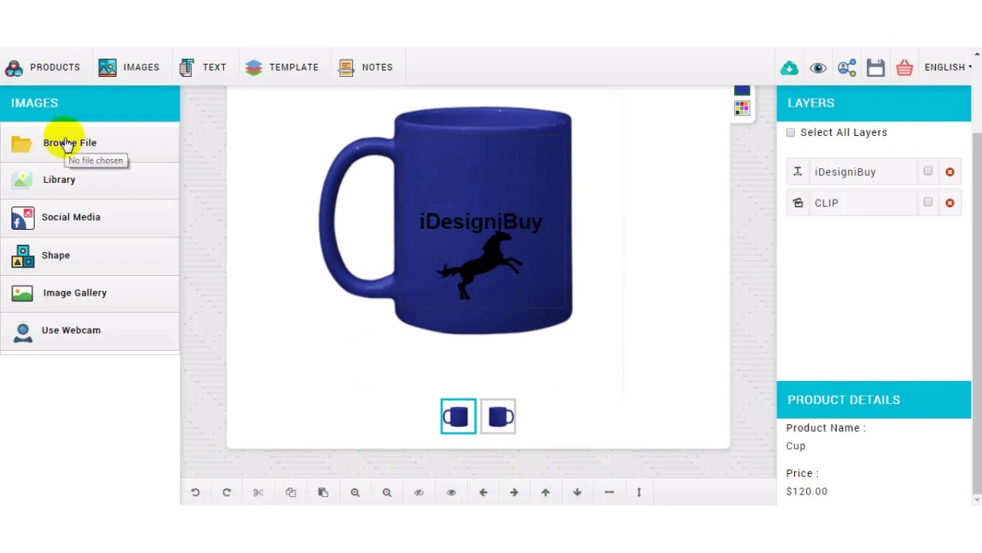
Browse to the desktop and upload the AI image onto the mug
left_click(69, 141)
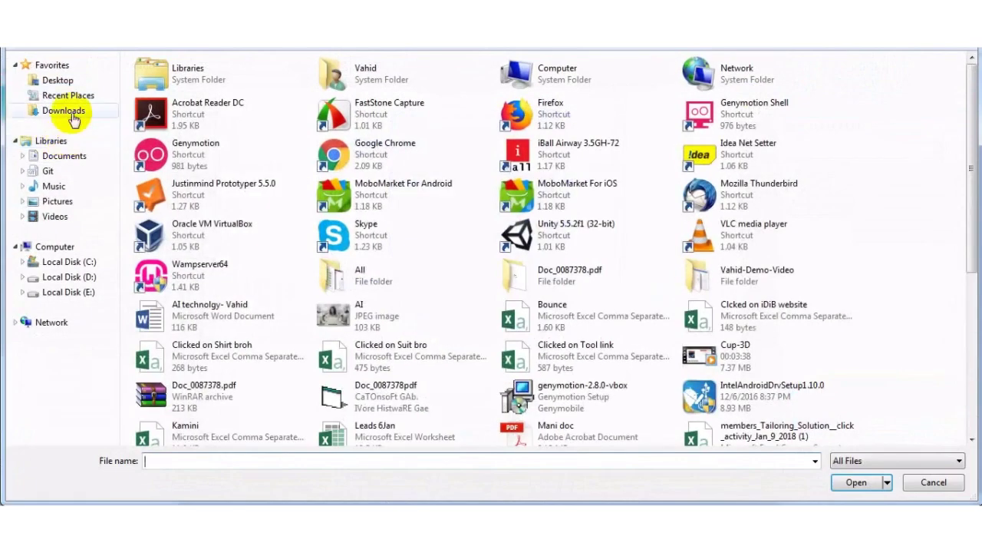
left_click(56, 80)
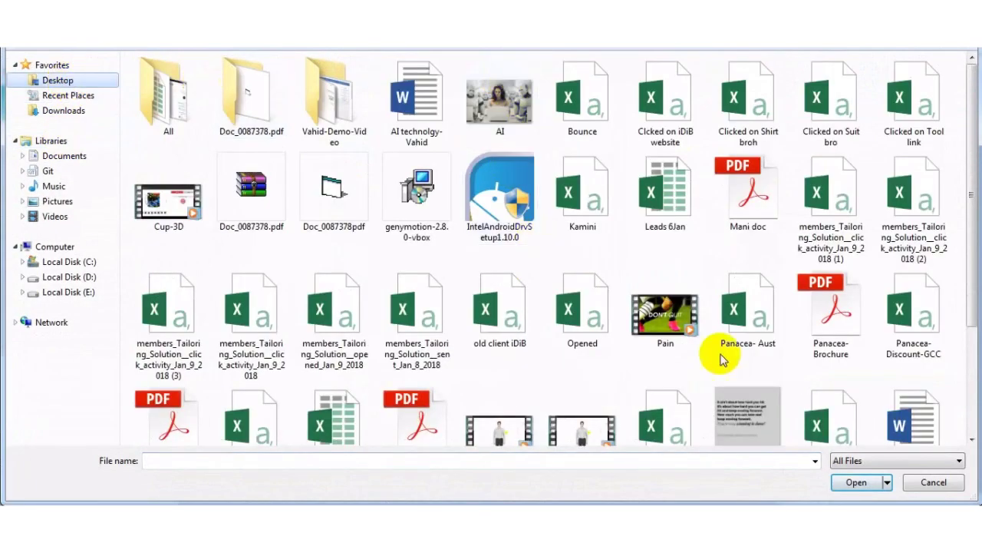
left_click(500, 100)
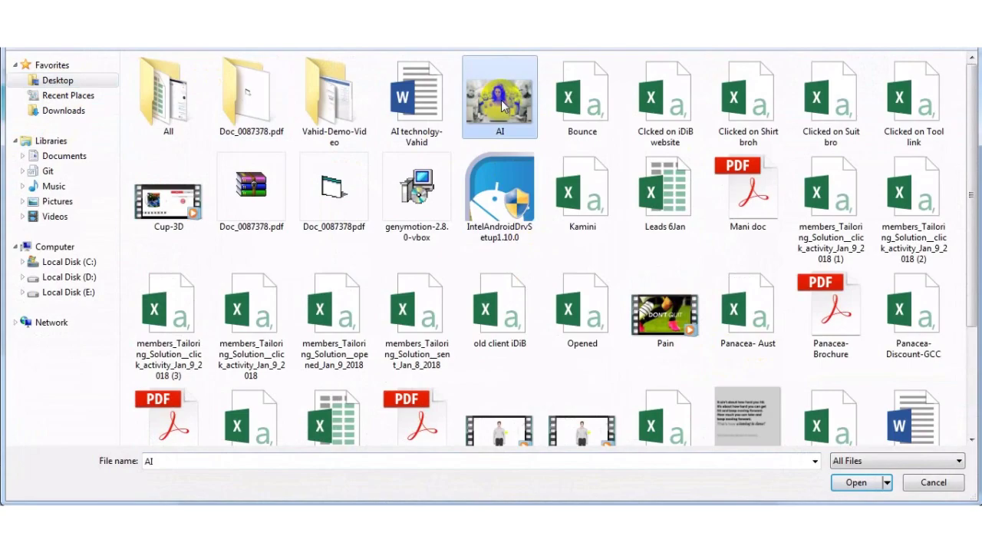
left_click(856, 482)
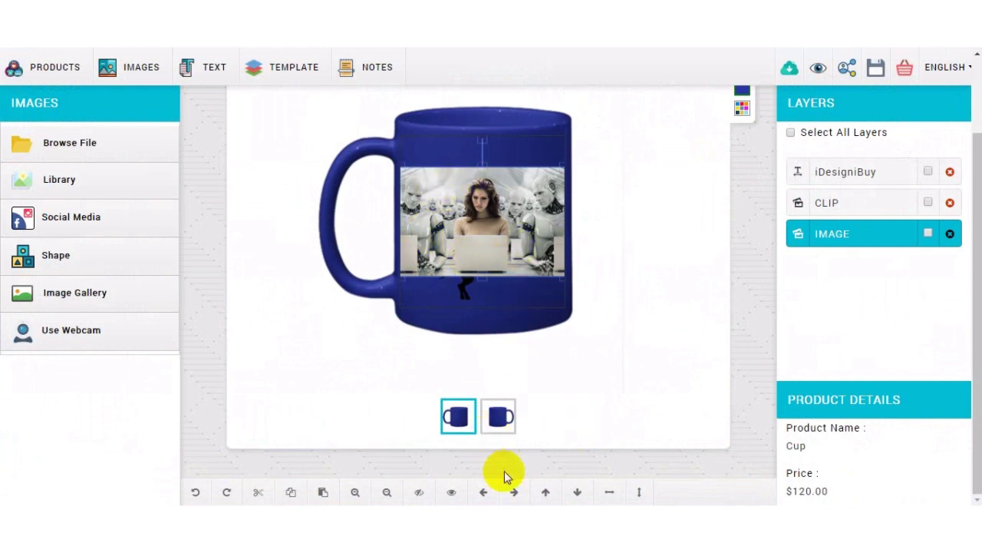
Shrink the uploaded photo and position it above the iDesigniBuy text, nudged left
left_click(484, 492)
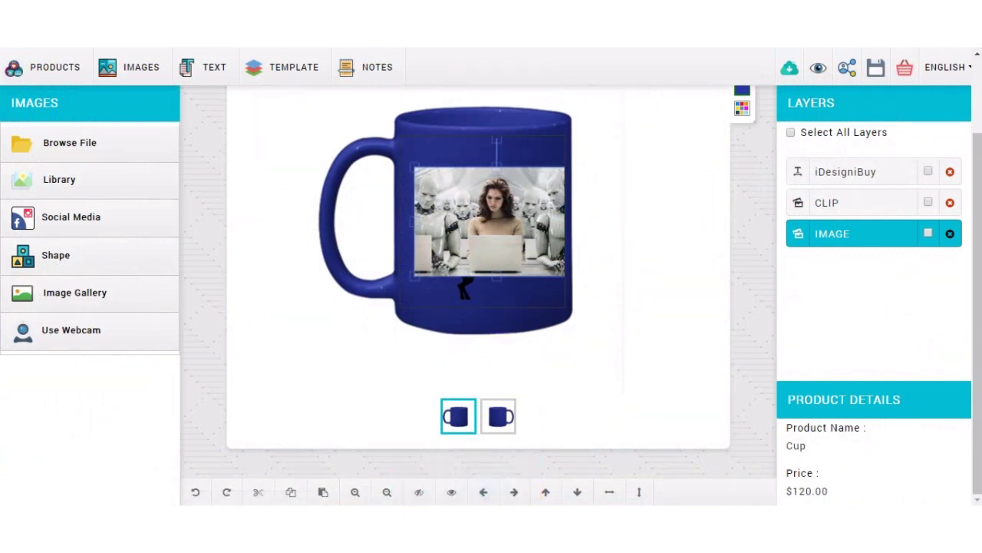
left_click(855, 233)
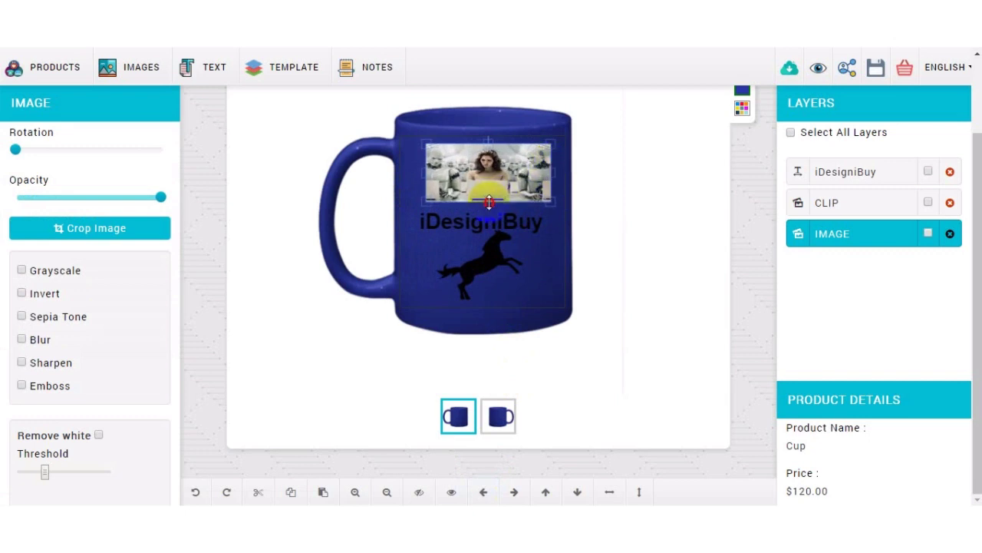
left_click(215, 68)
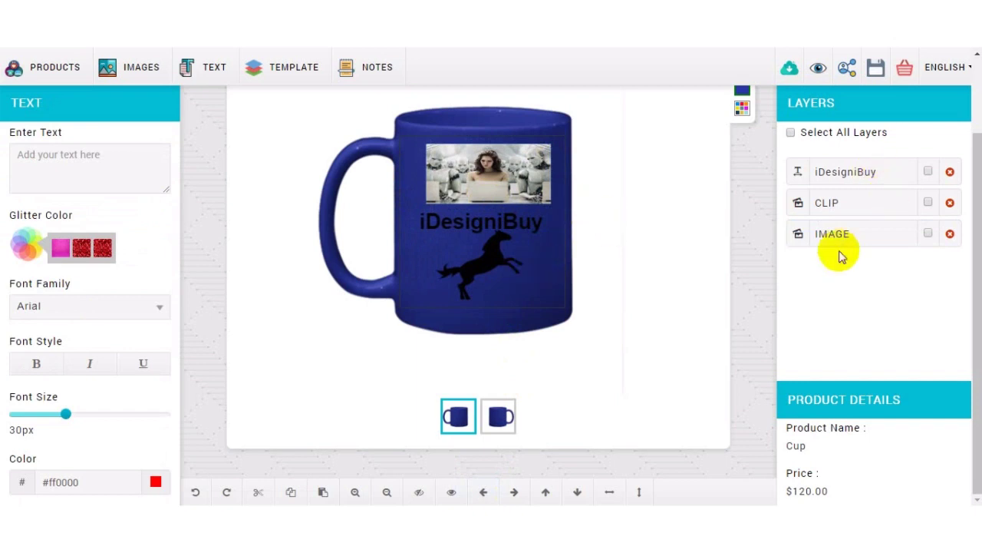
left_click(838, 233)
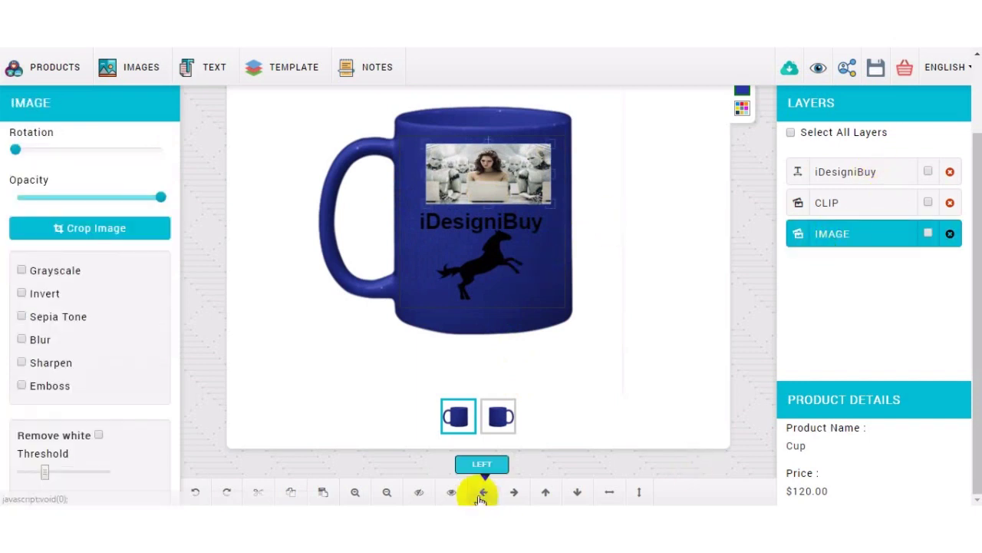
left_click(513, 491)
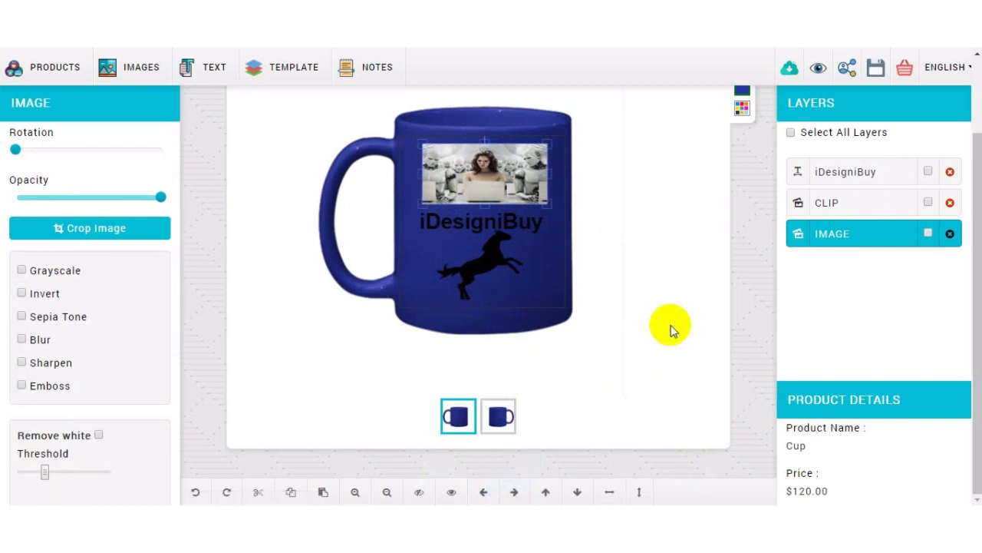
left_click(215, 67)
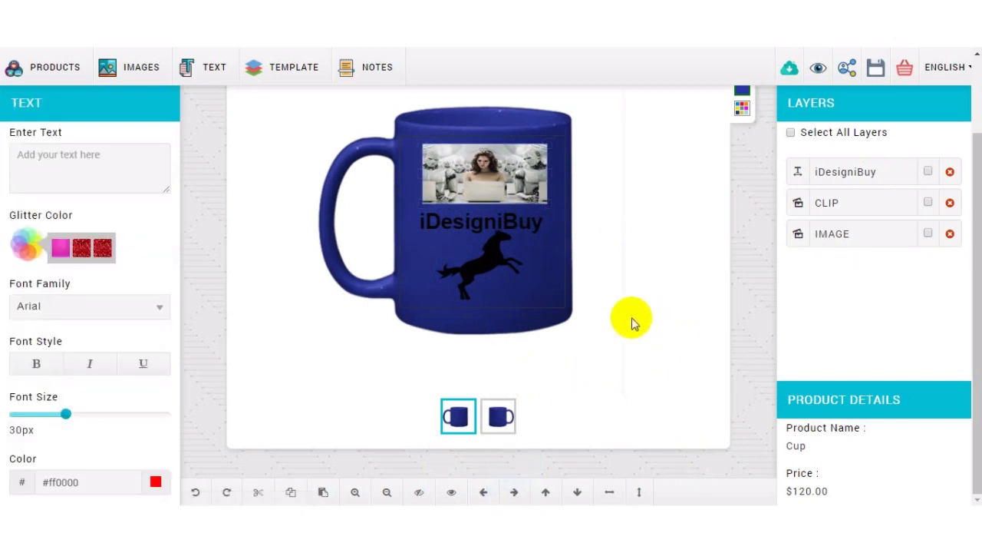
mouse_move(614, 318)
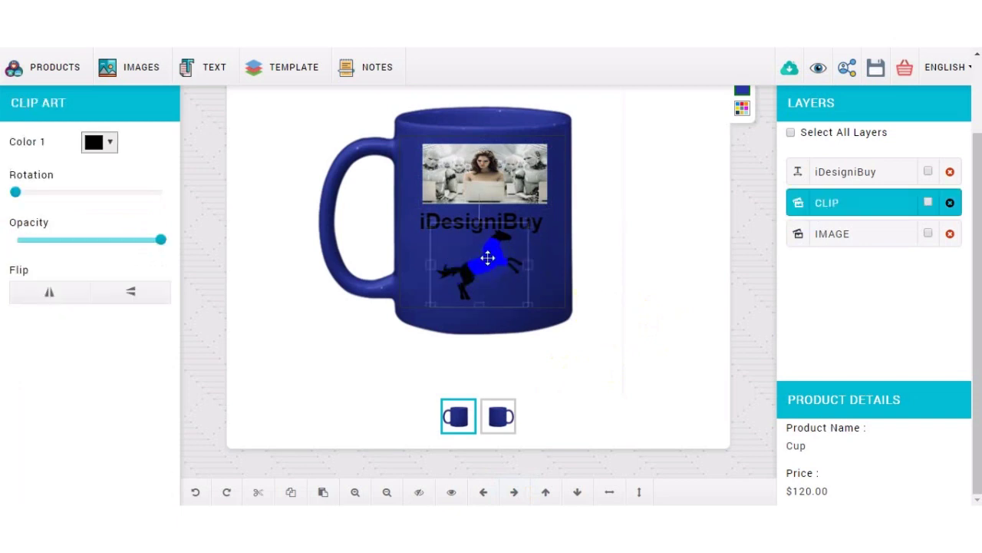
left_click(109, 141)
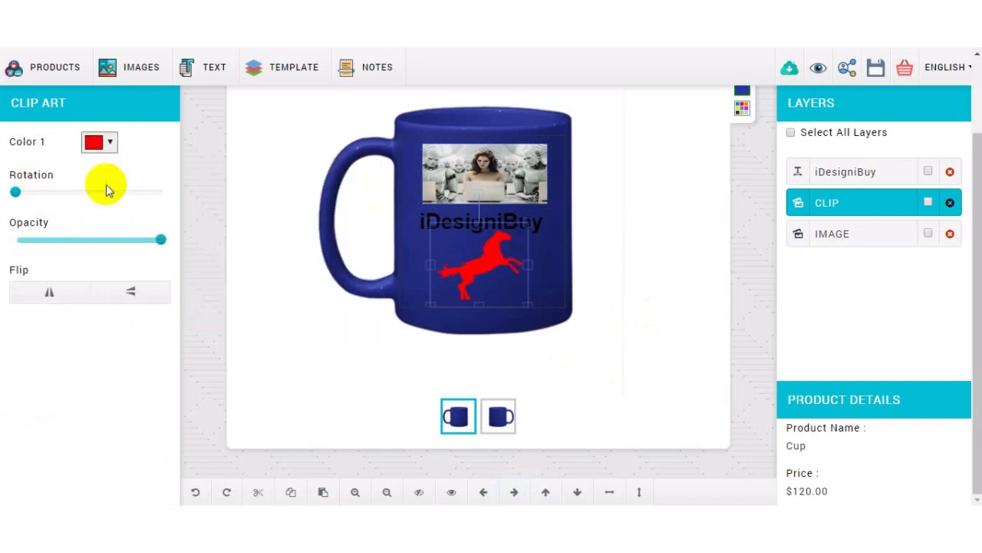
left_click(93, 141)
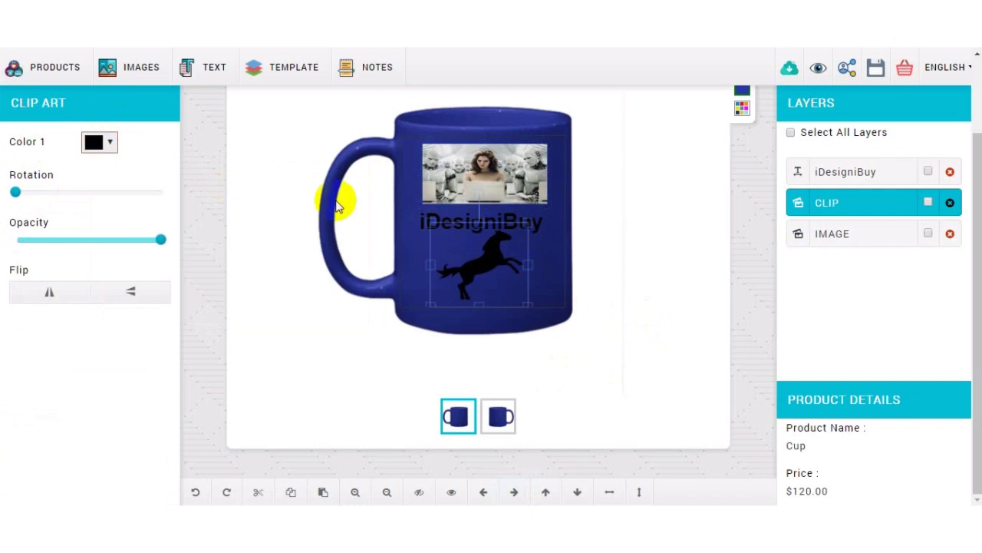
left_click(480, 221)
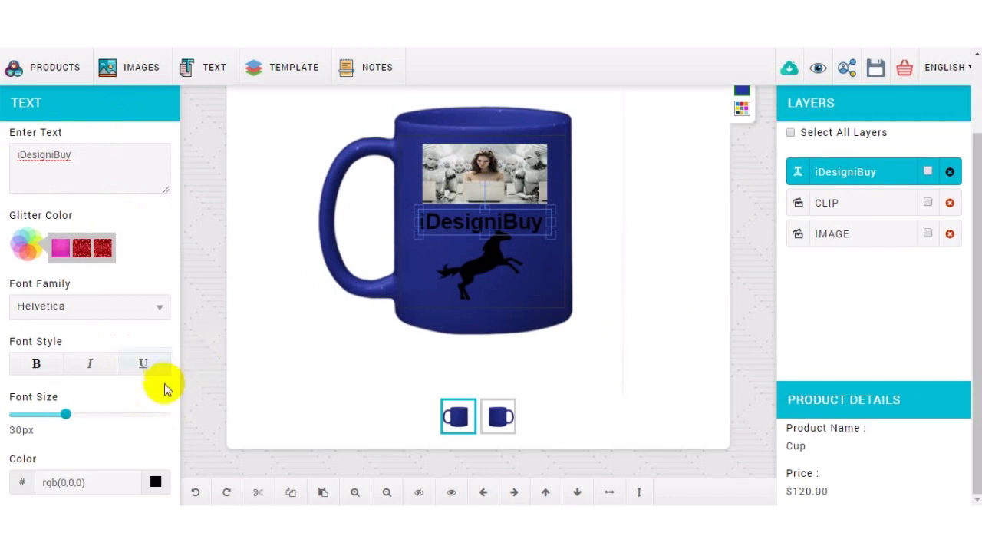
scroll("down", 3)
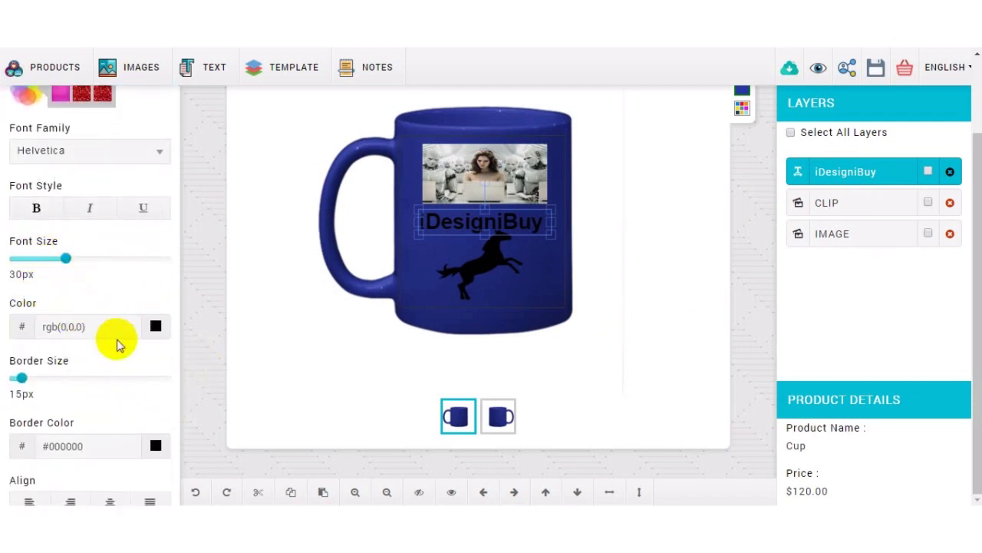
Change the iDesigniBuy text colour from black to red
left_click(155, 326)
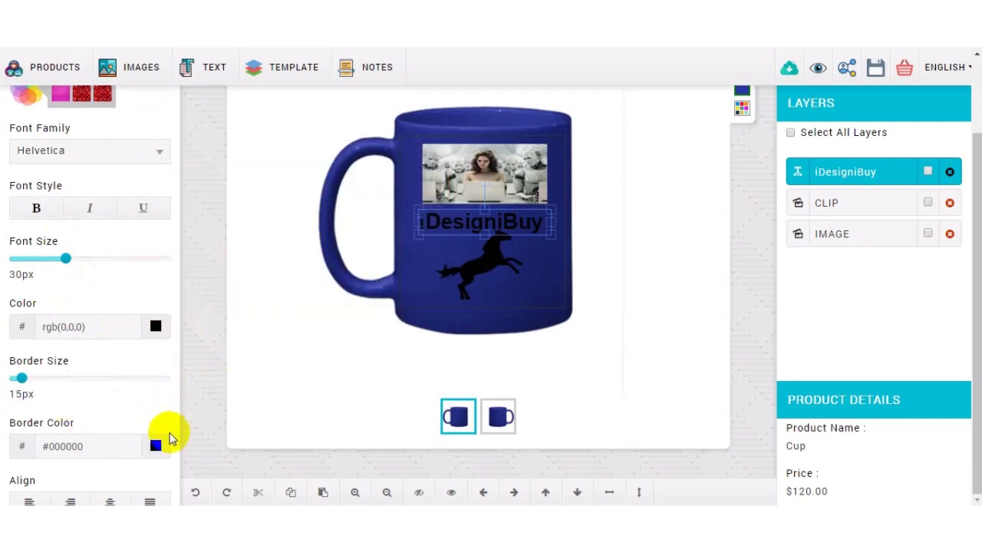
left_click(155, 326)
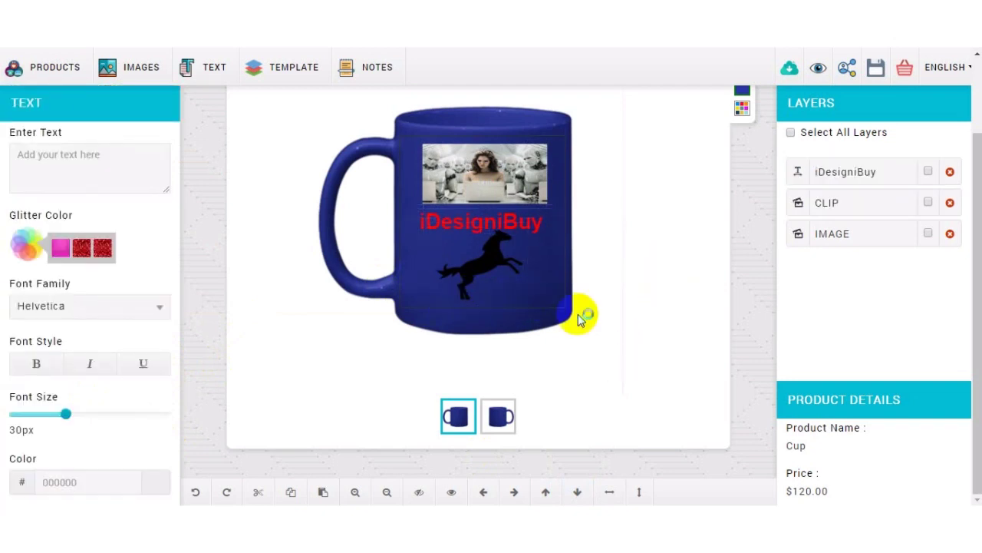
left_click(141, 67)
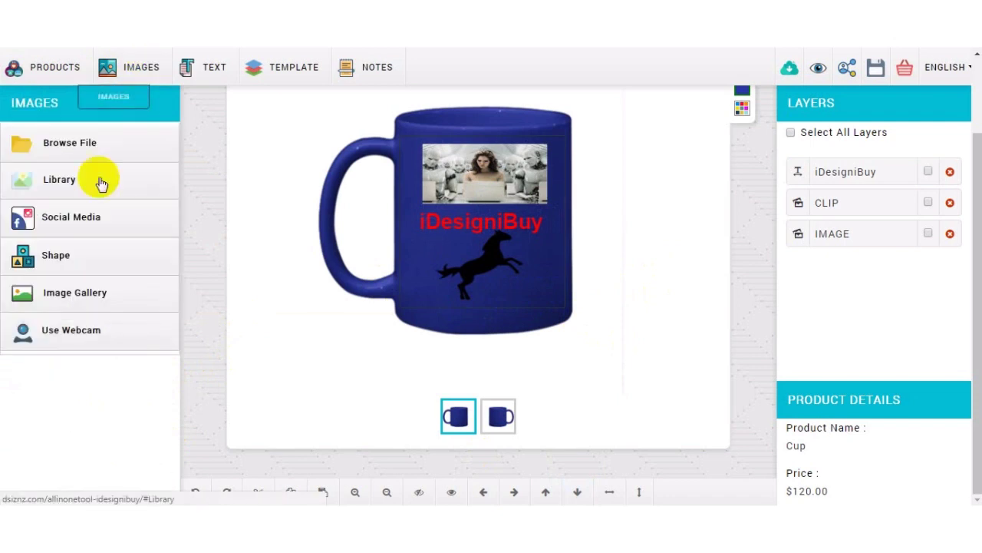
Browse the social-media import and ready-made image gallery without adding anything
left_click(71, 217)
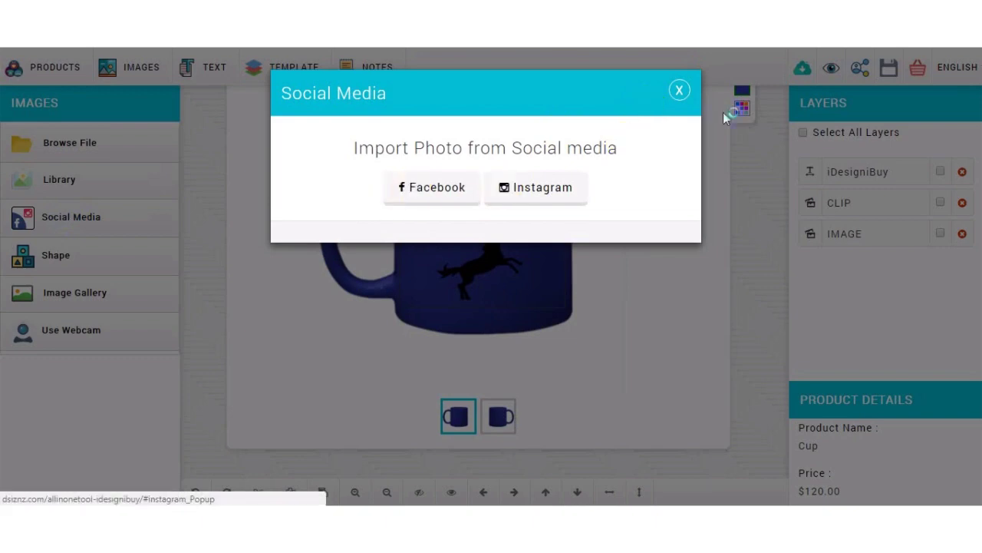
left_click(55, 254)
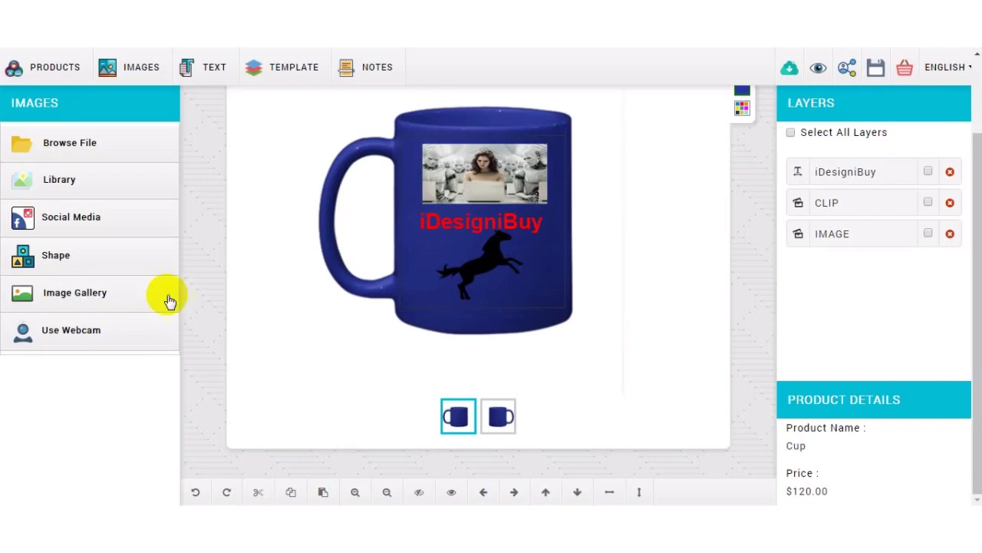
left_click(77, 291)
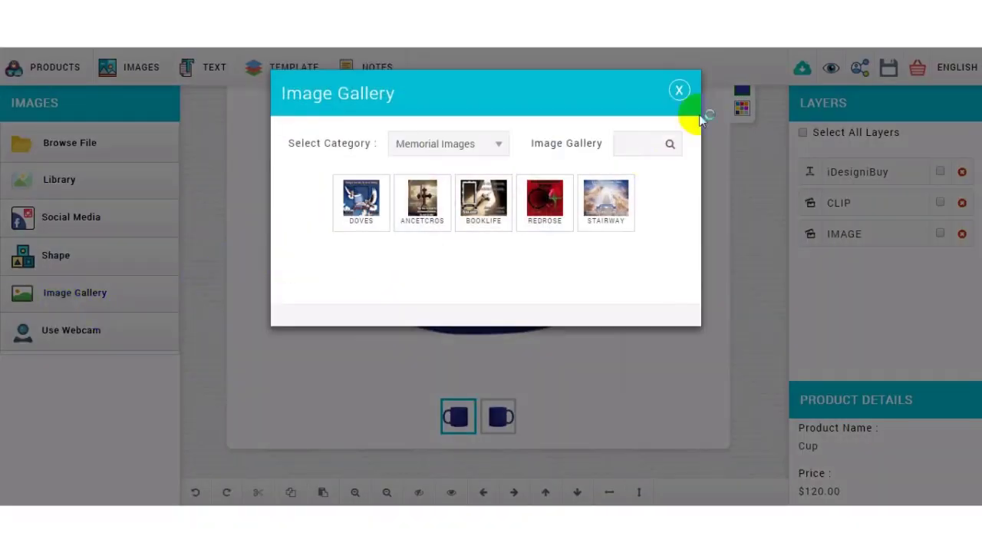
left_click(678, 89)
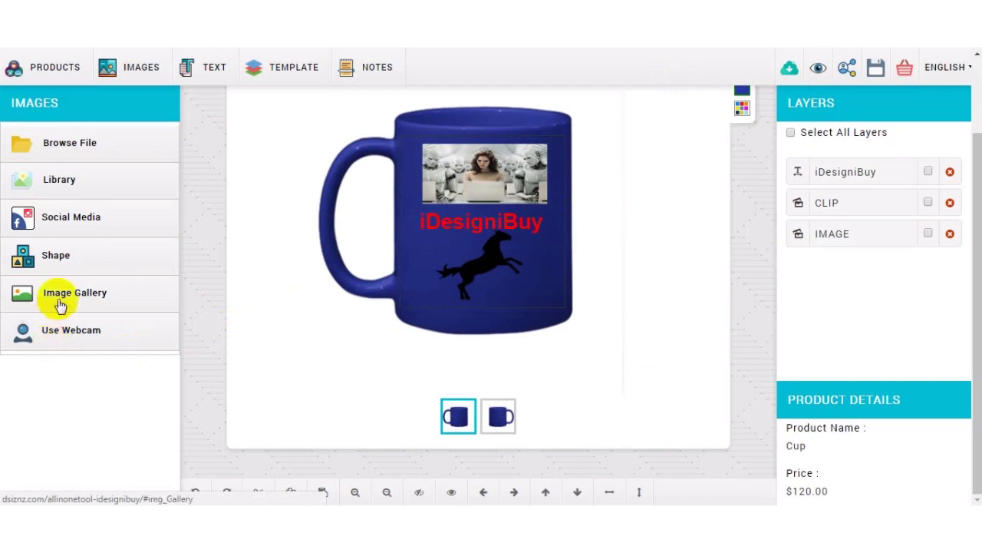
left_click(77, 291)
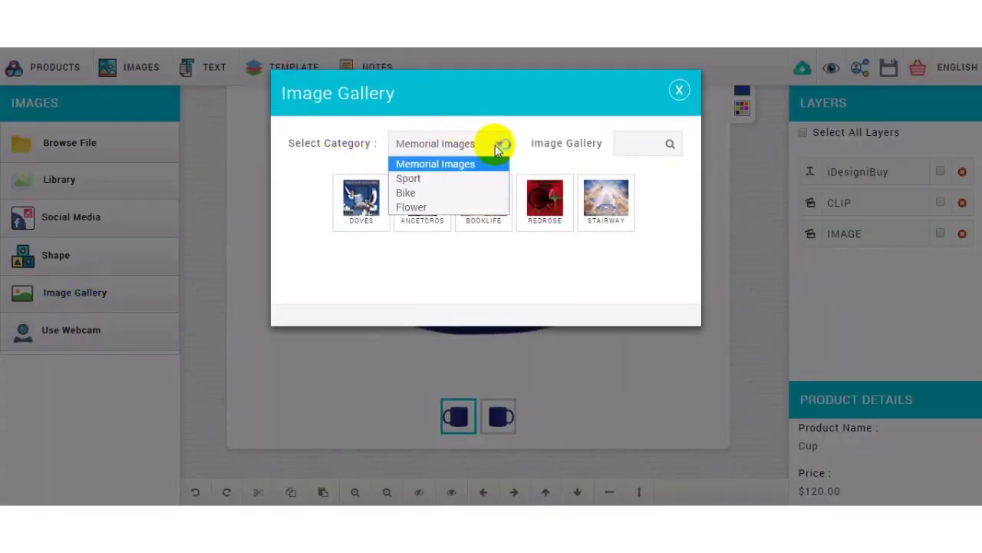
mouse_move(464, 197)
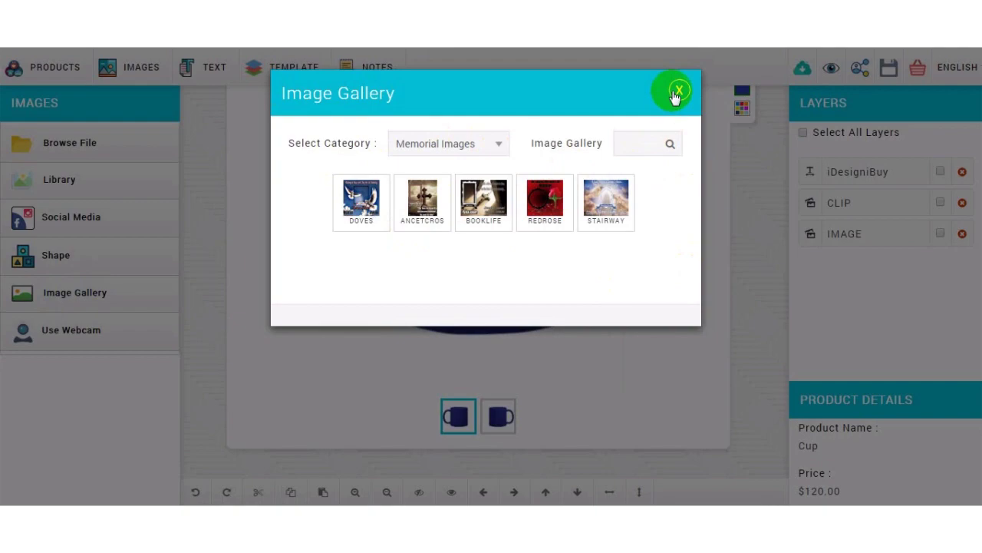
left_click(672, 90)
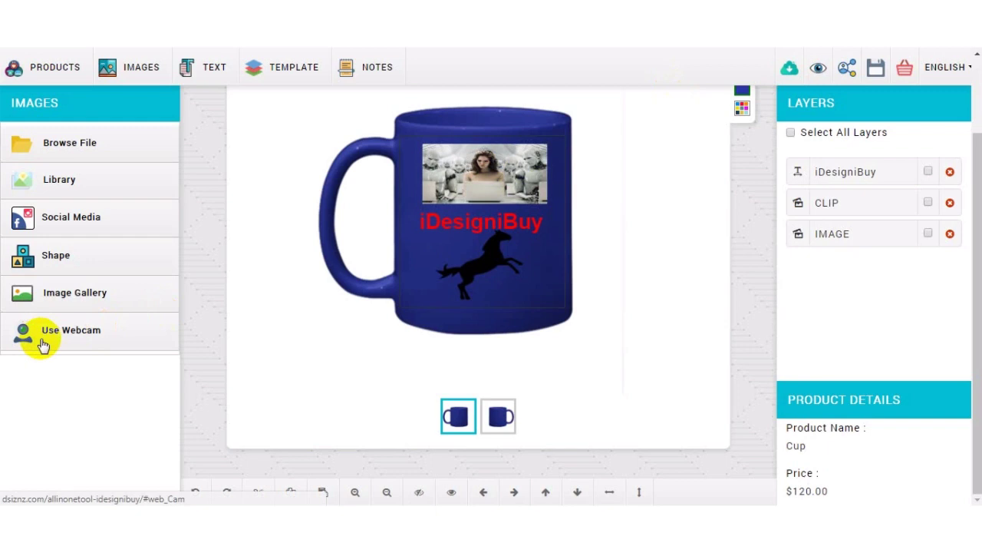
mouse_move(458, 416)
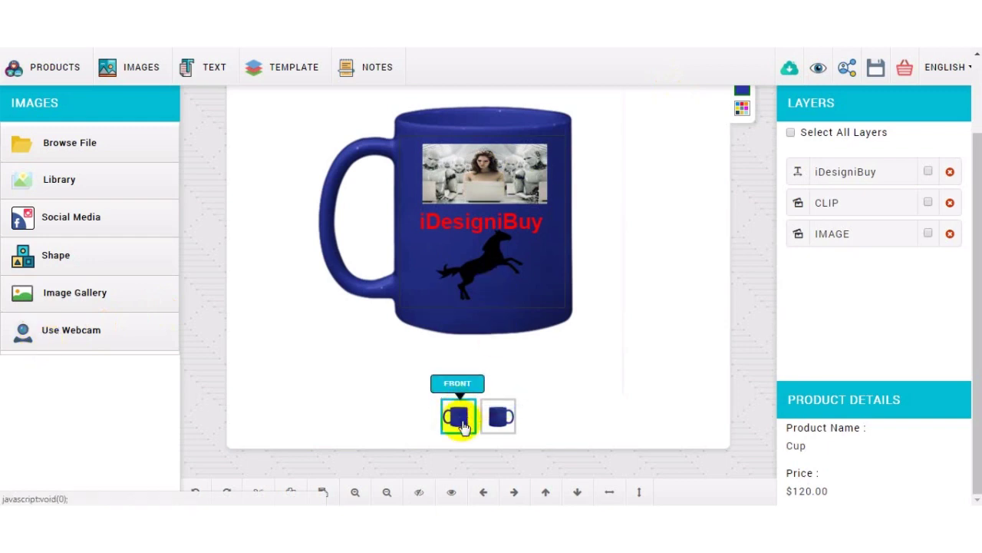
Preview the back and front mug views and bring up the template chooser
left_click(498, 415)
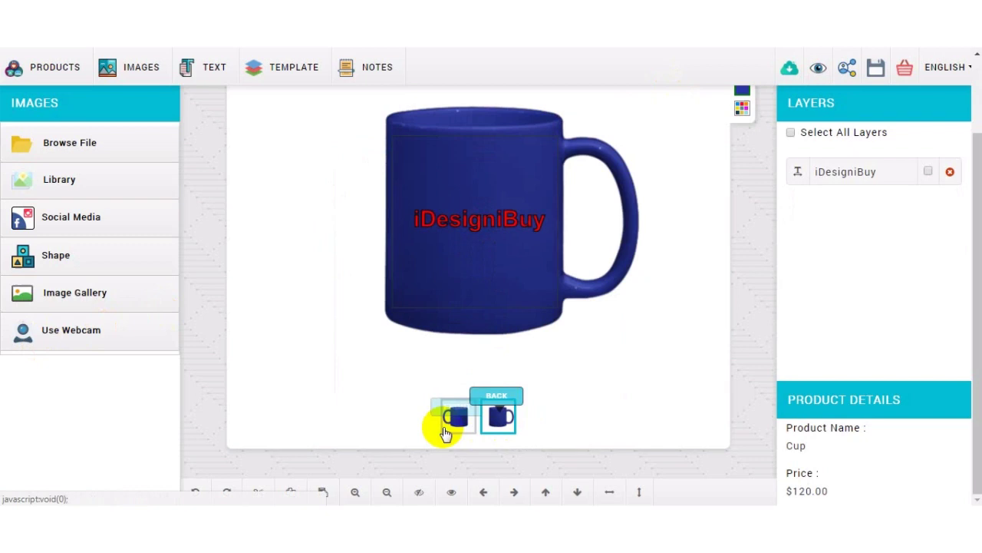
left_click(458, 418)
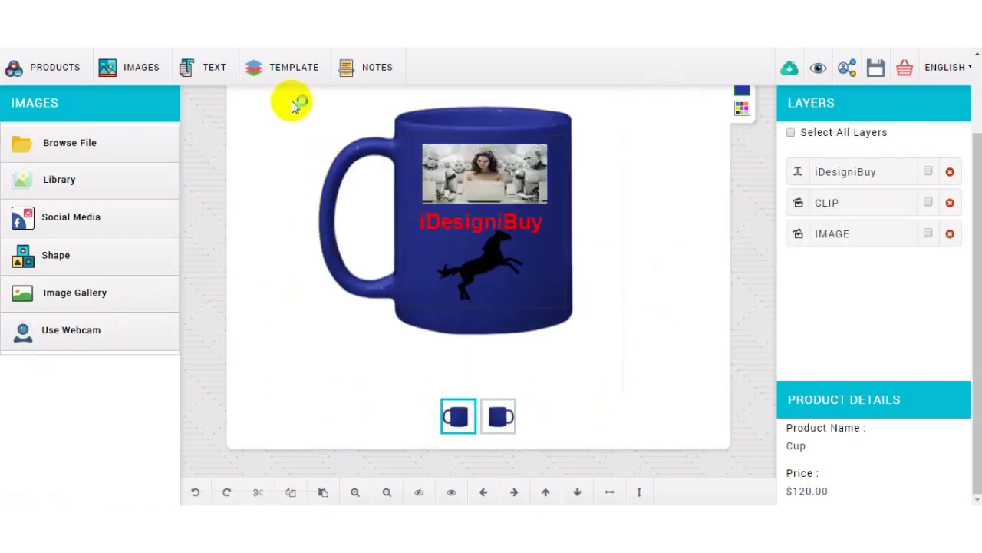
left_click(294, 67)
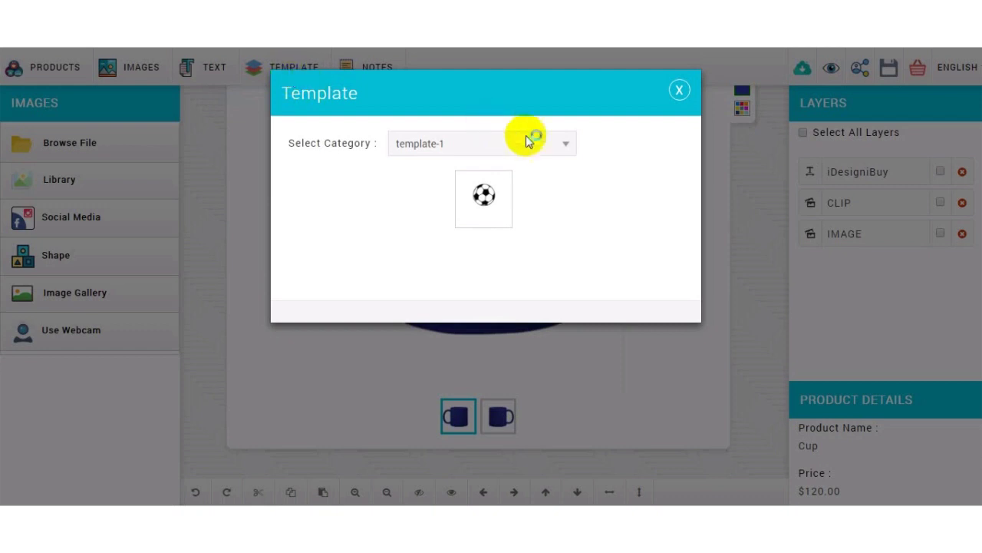
Apply the soccer-ball template, resize it and centre it on the mug's front
left_click(482, 143)
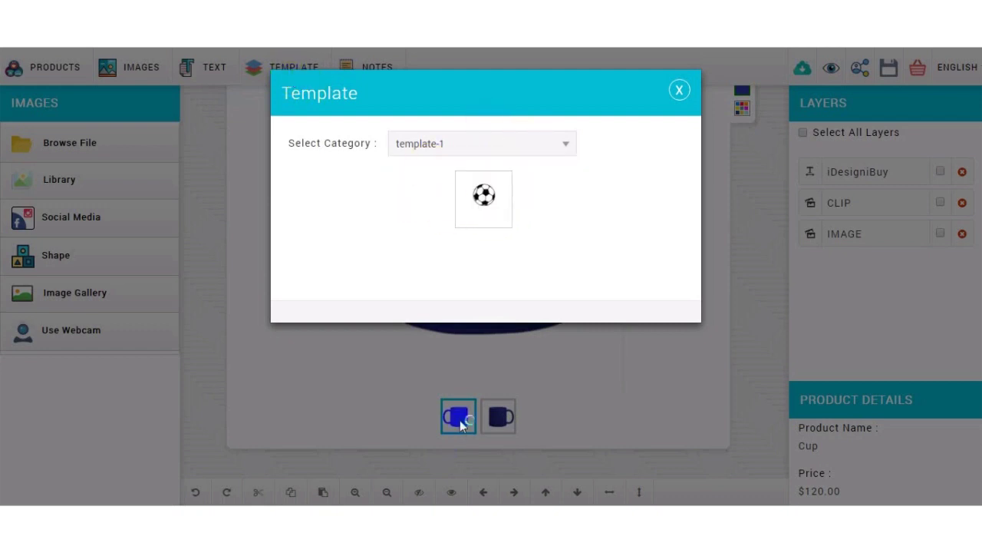
left_click(482, 198)
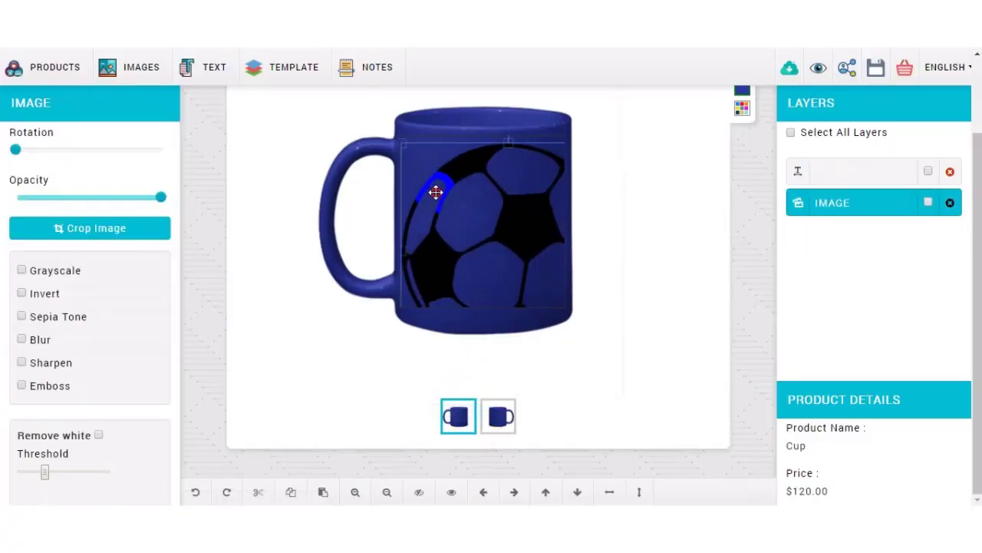
left_click_drag(436, 192, 499, 184)
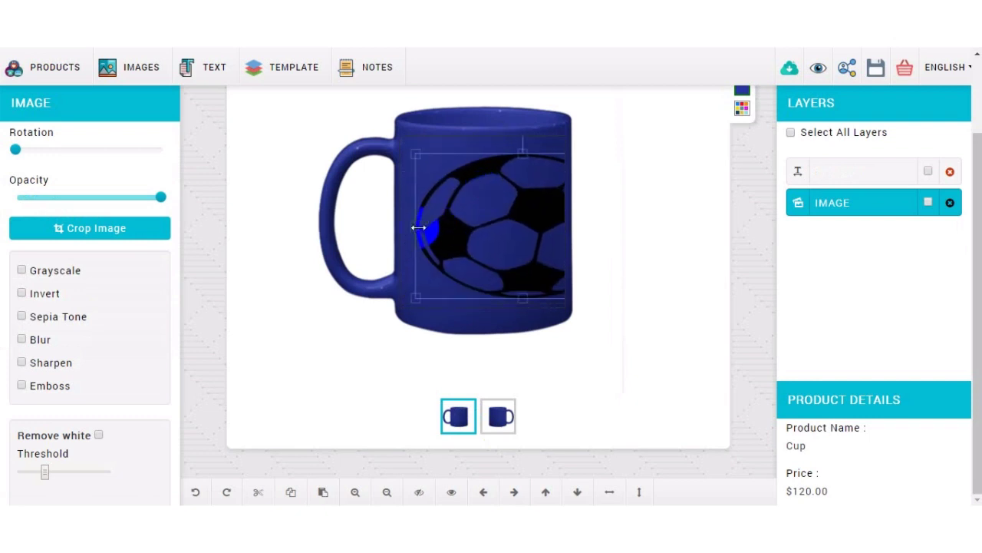
left_click_drag(417, 227, 510, 236)
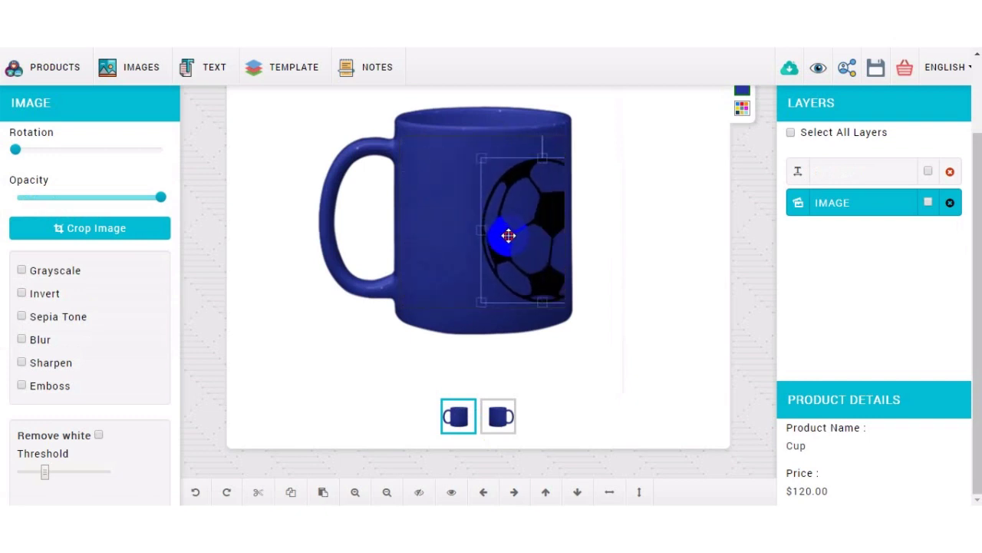
left_click(215, 68)
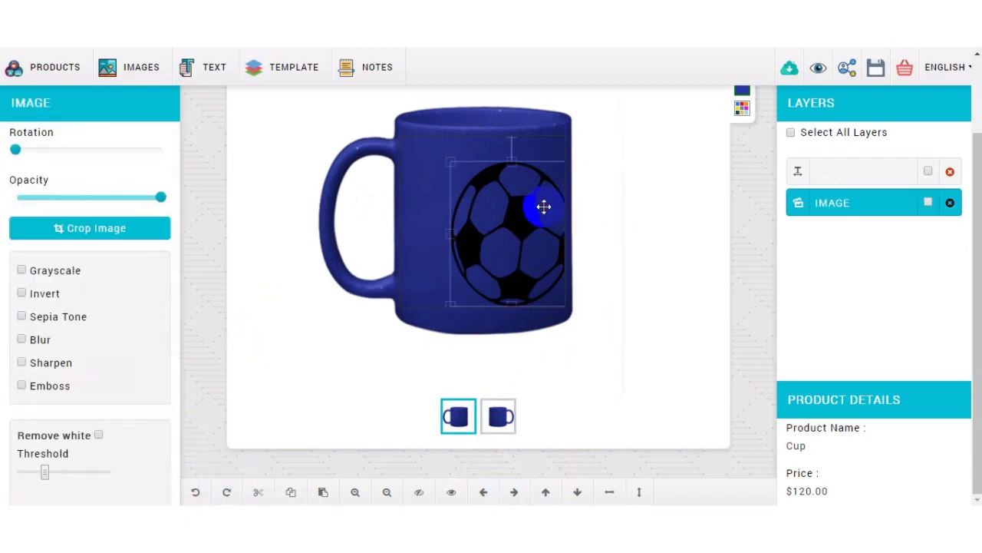
scroll("down", 3)
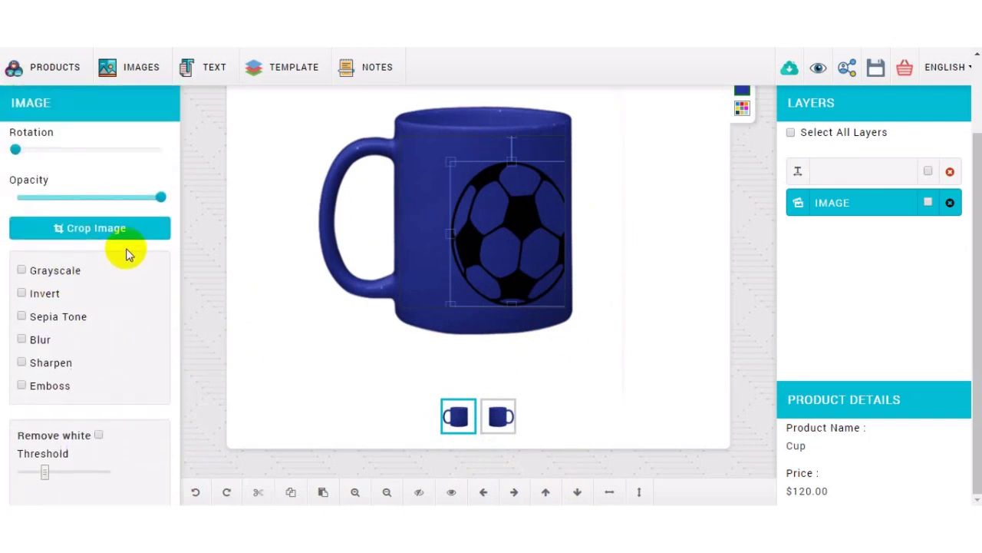
Tilt the soccer ball at an angle and settle its opacity at about 81%
left_click_drag(13, 150, 63, 150)
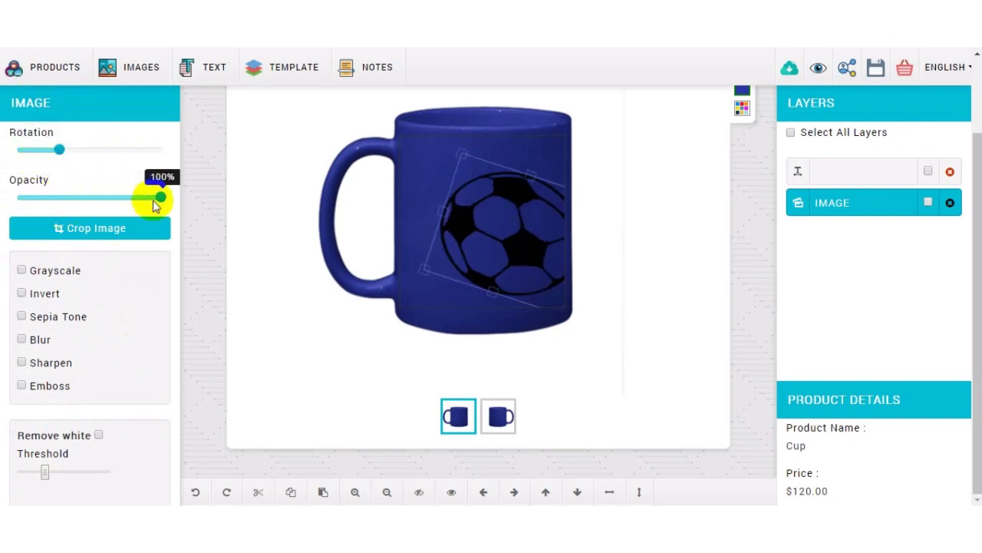
left_click_drag(159, 198, 113, 198)
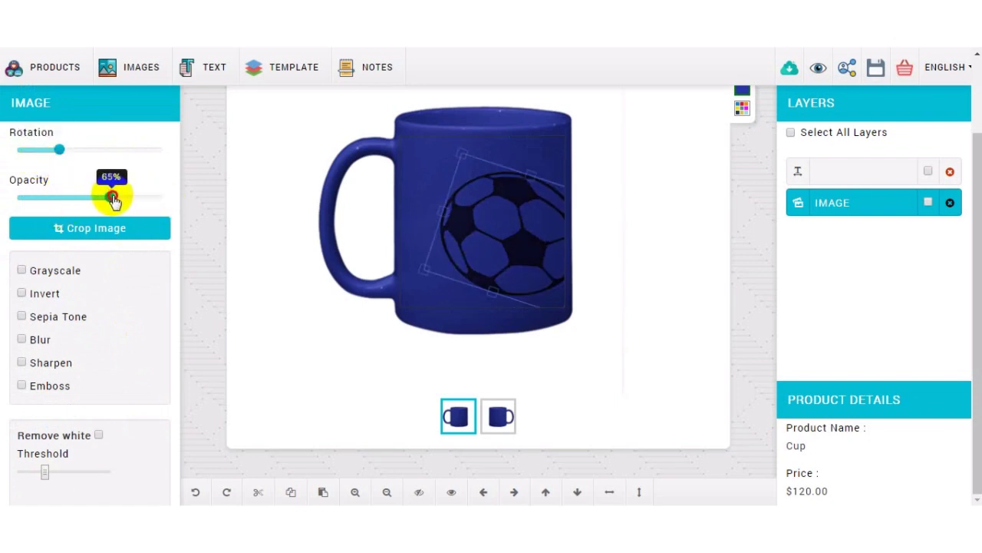
left_click_drag(115, 198, 64, 198)
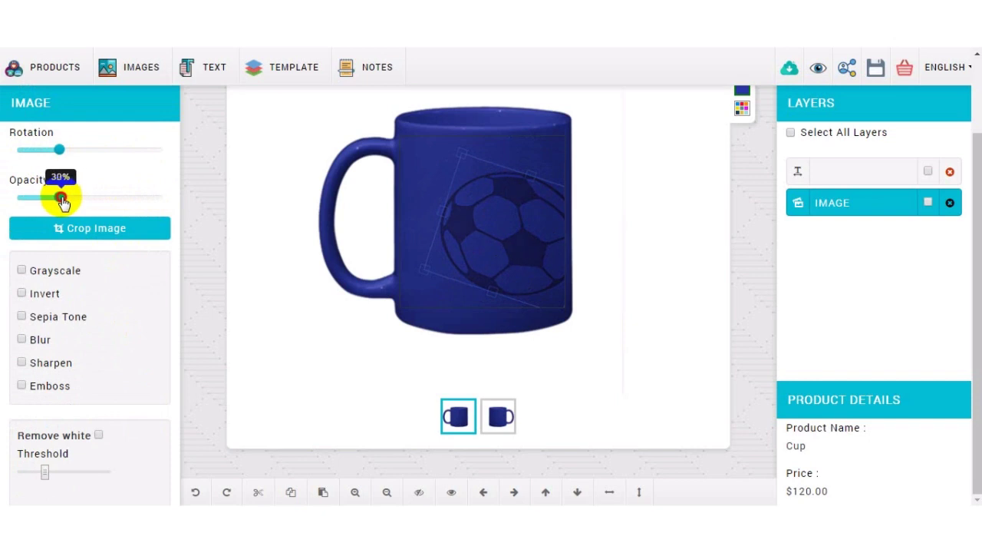
left_click_drag(62, 197, 135, 196)
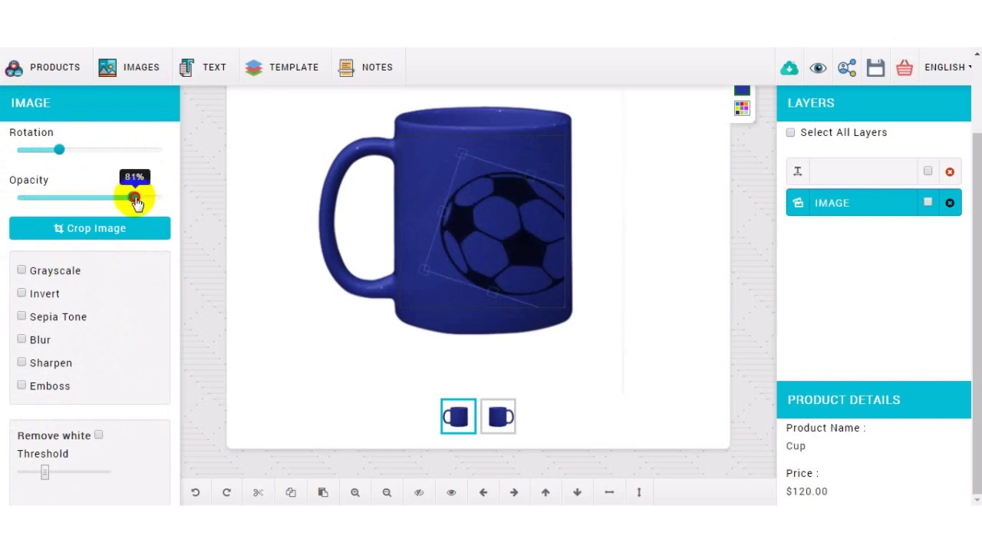
Toggle the grayscale filter off again, try another filter, then flip the ball vertically
left_click(22, 270)
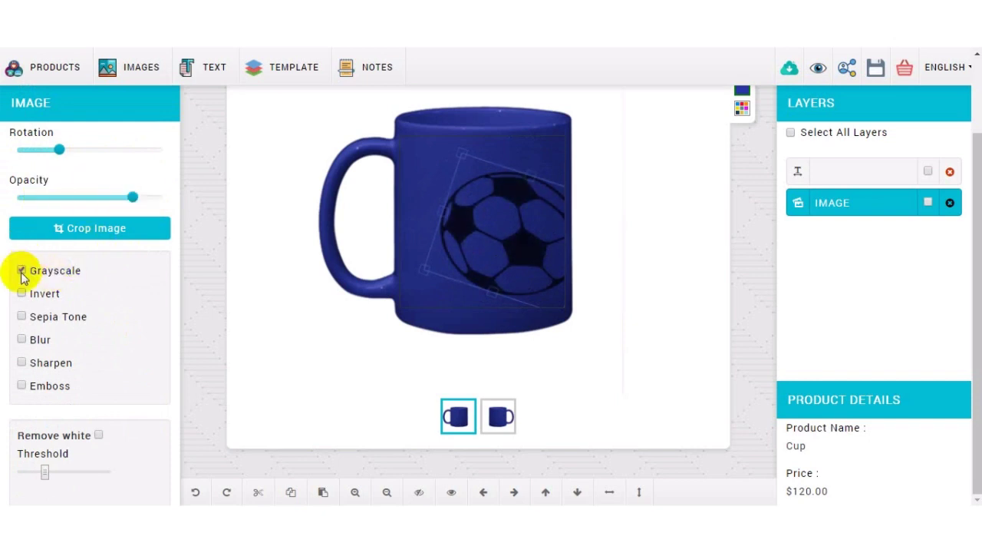
left_click(21, 270)
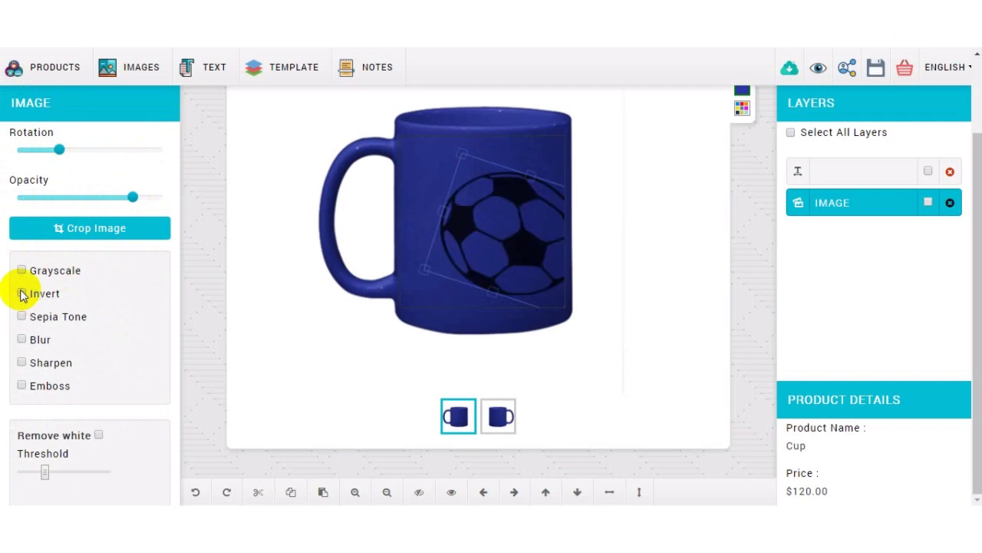
mouse_move(23, 324)
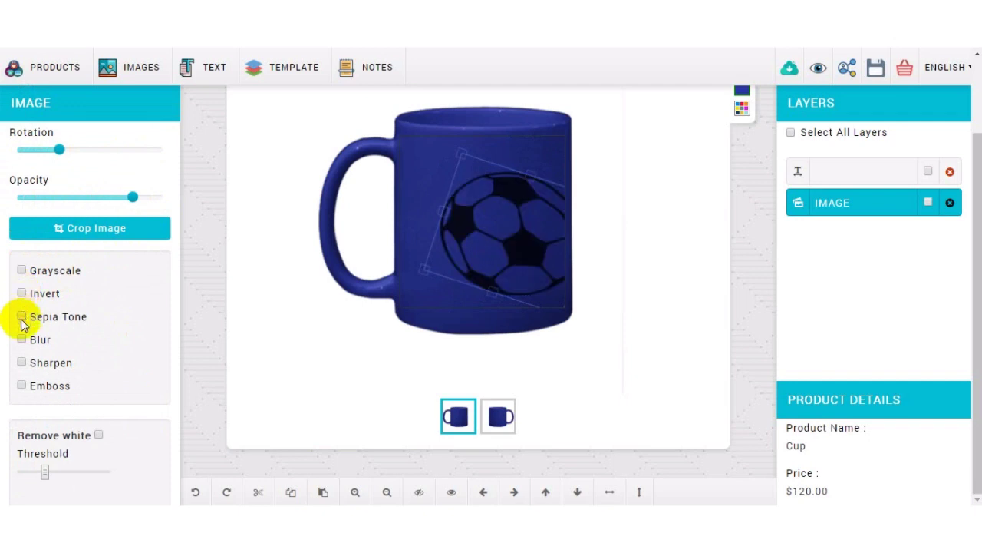
mouse_move(25, 362)
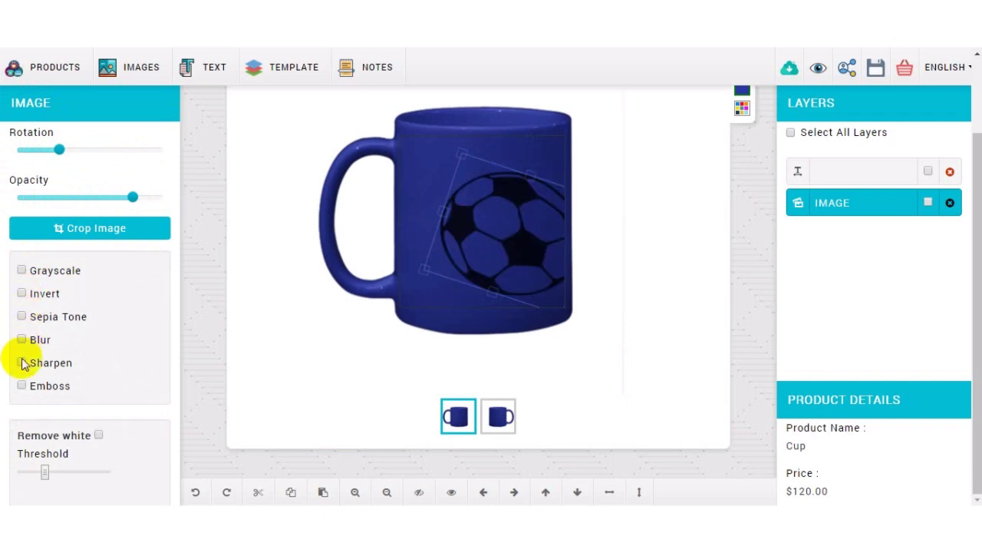
left_click(21, 386)
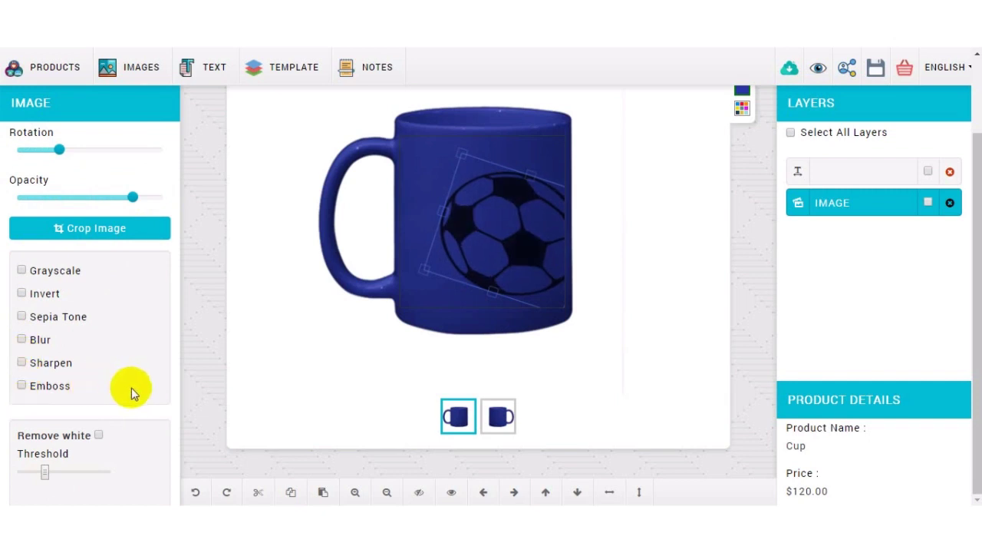
scroll("down", 3)
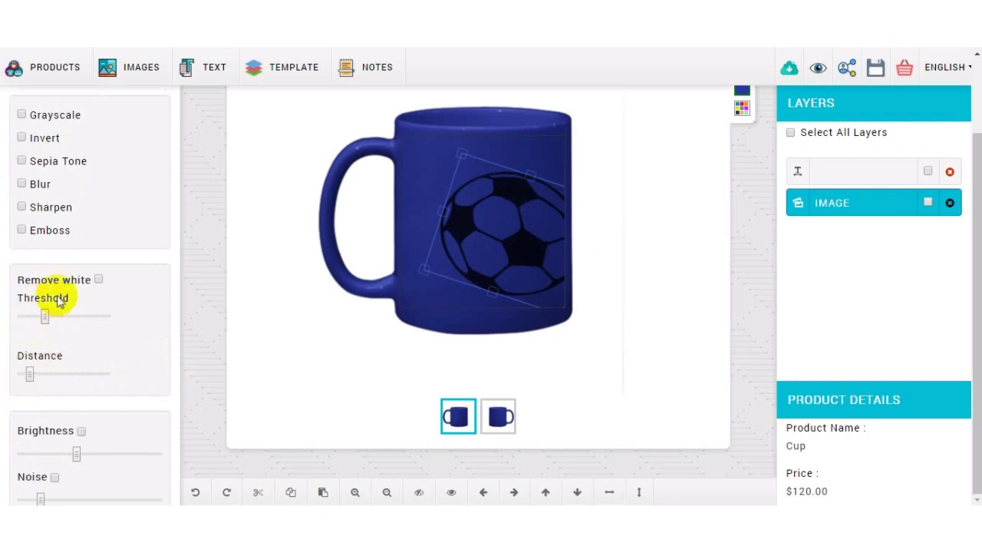
scroll("down", 3)
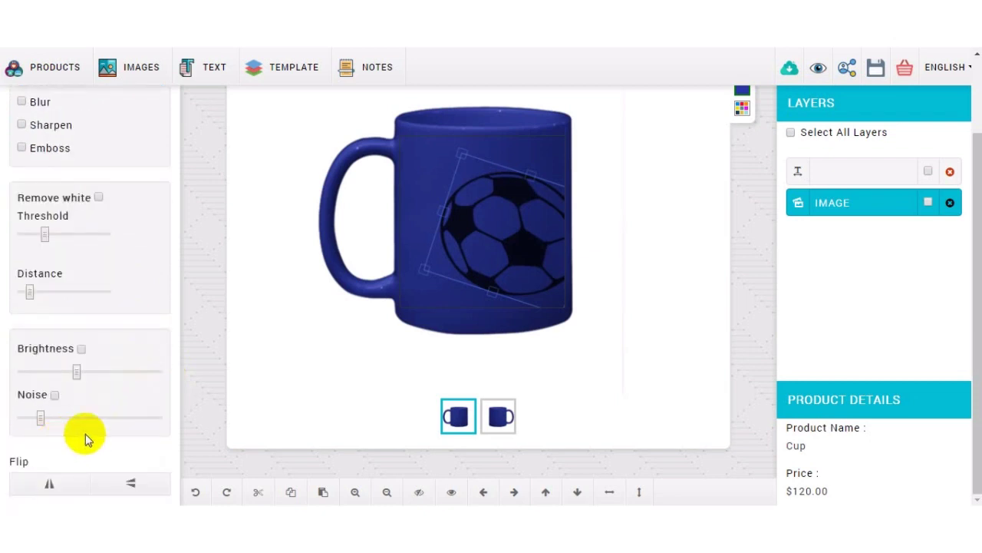
left_click(129, 485)
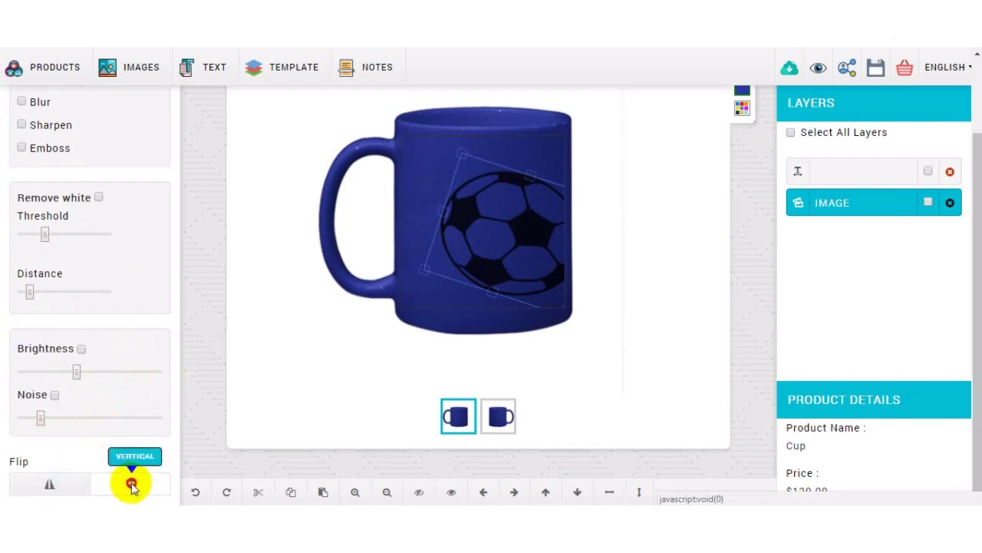